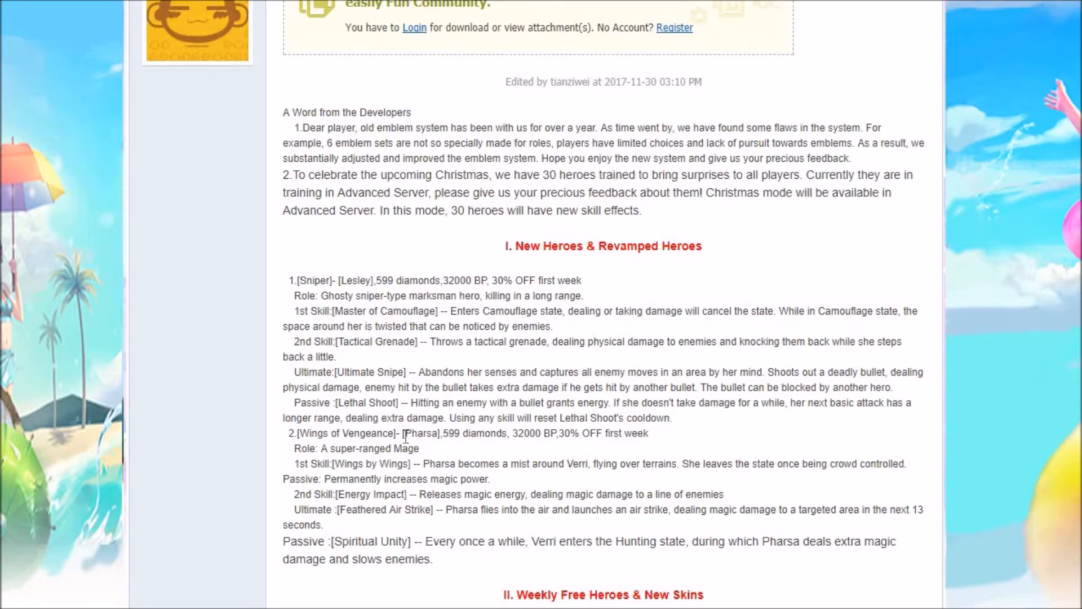
Scroll the Patch Notes 1.2.36 post down through the developers' note to Lesley, Pharsa and the Weekly Free Heroes heading
{"action": "double_click", "coordinate": [421, 433]}
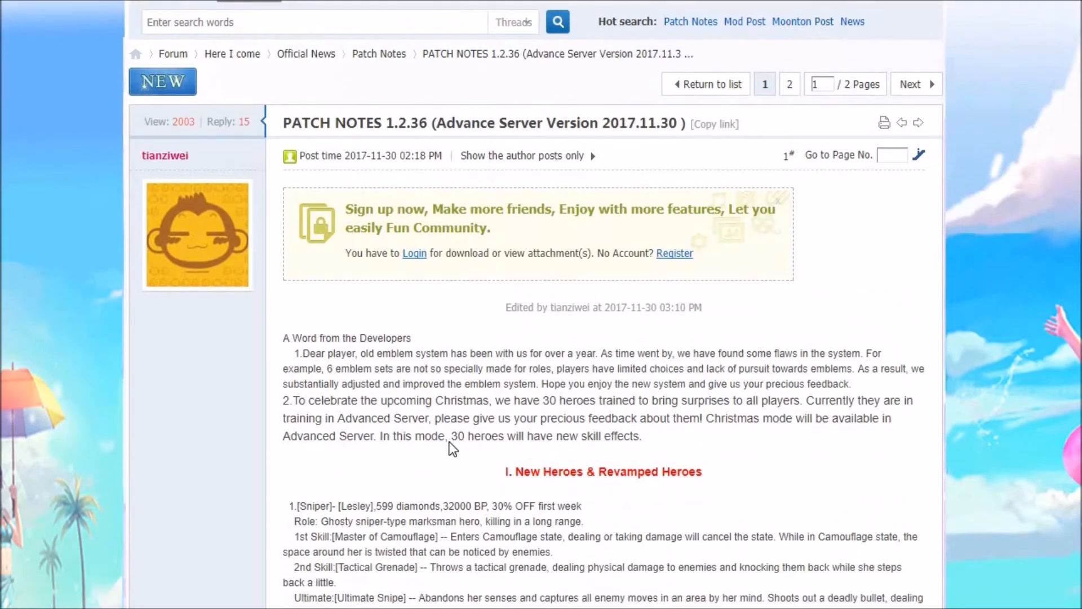
{"action": "scroll", "scroll_direction": "down", "scroll_amount": 3}
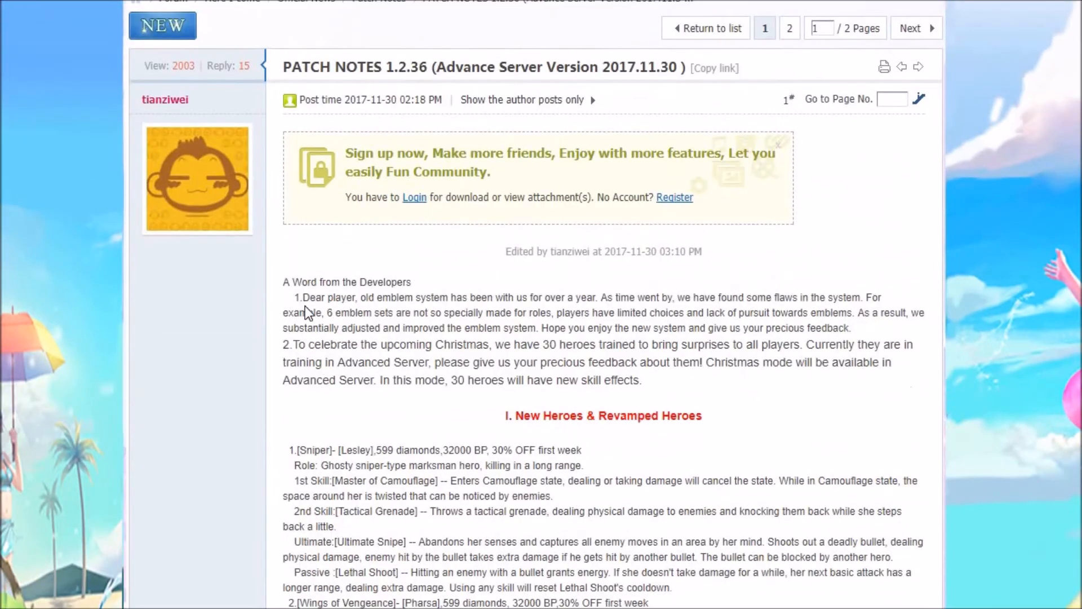
{"action": "scroll", "scroll_direction": "down", "scroll_amount": 3}
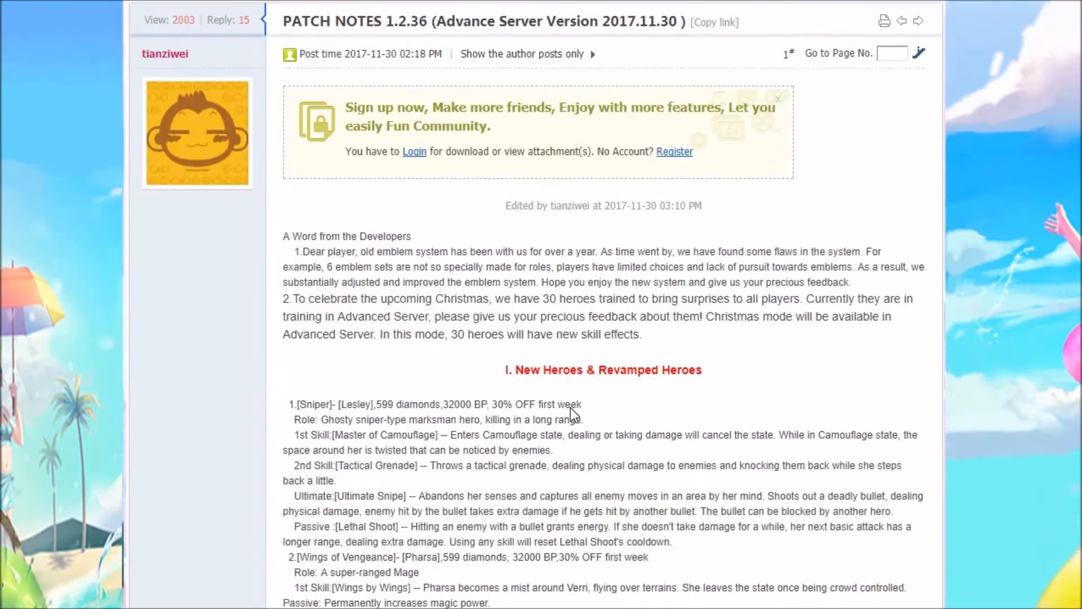
{"action": "scroll", "scroll_direction": "down", "scroll_amount": 3}
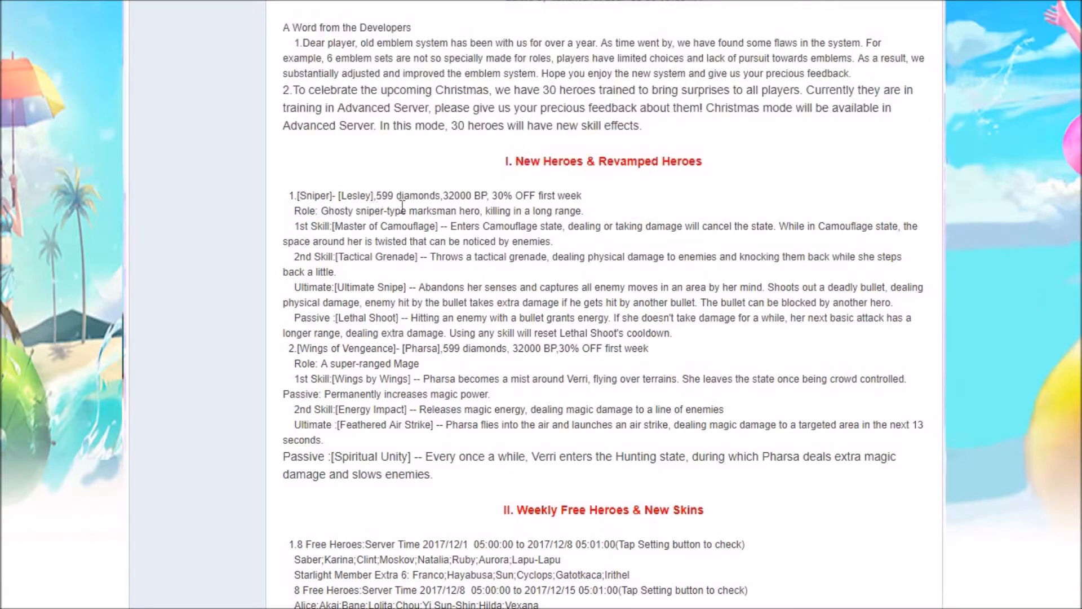
{"action": "left_click_drag", "start_coordinate": [373, 211], "coordinate": [487, 210]}
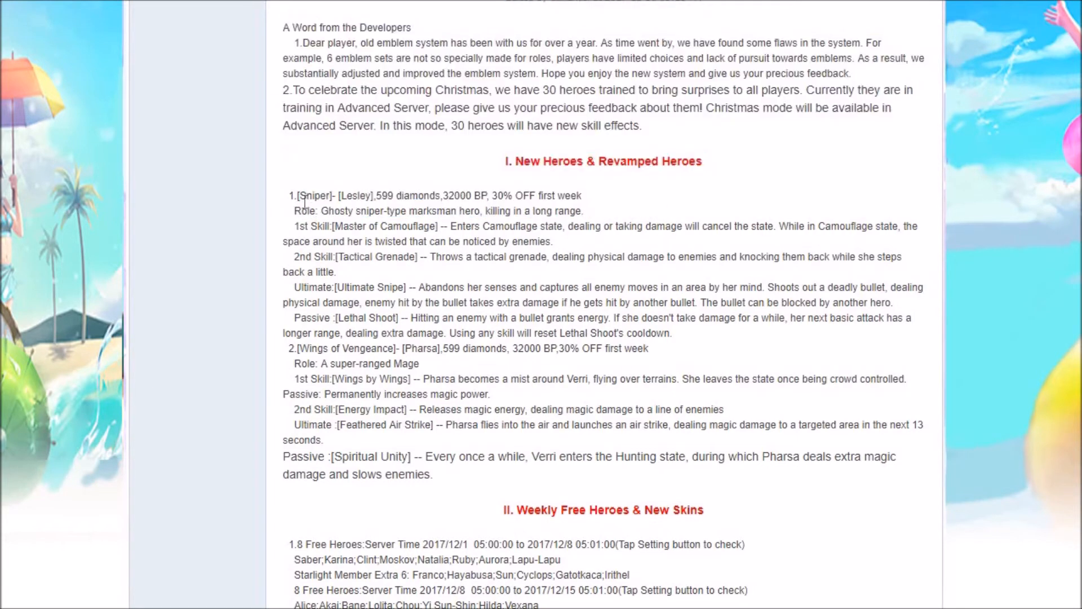
{"action": "double_click", "coordinate": [434, 211]}
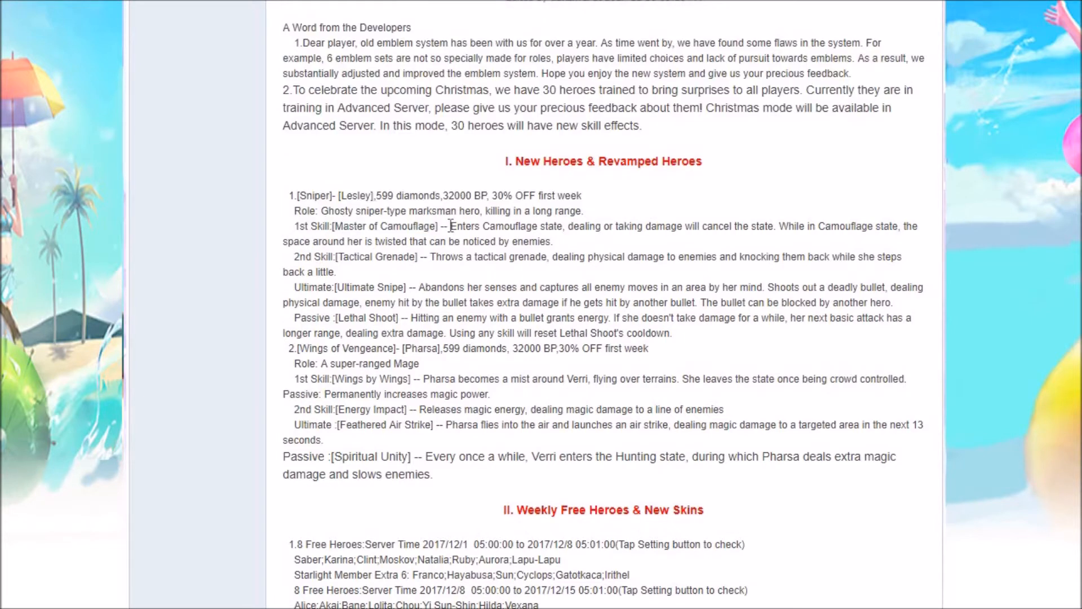
{"action": "left_click_drag", "start_coordinate": [451, 226], "coordinate": [621, 226]}
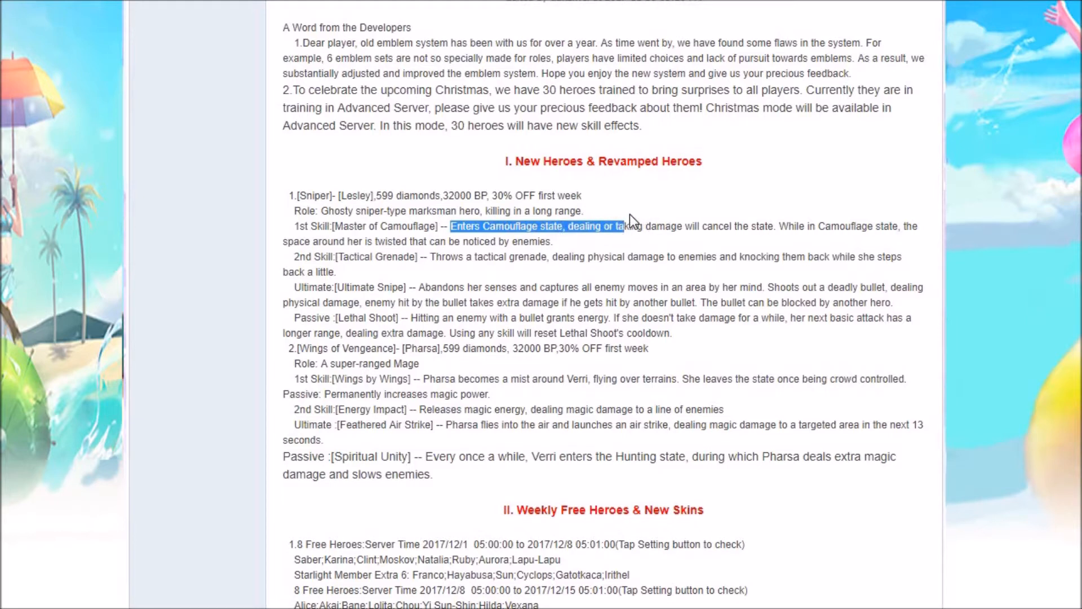
{"action": "left_click", "coordinate": [711, 224]}
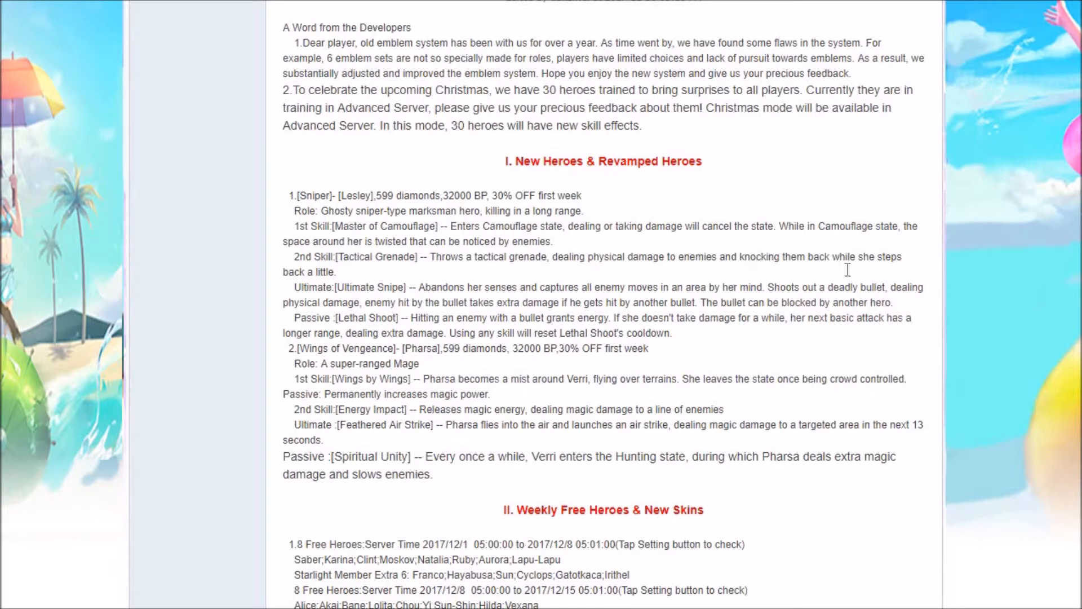
{"action": "mouse_move", "coordinate": [717, 153]}
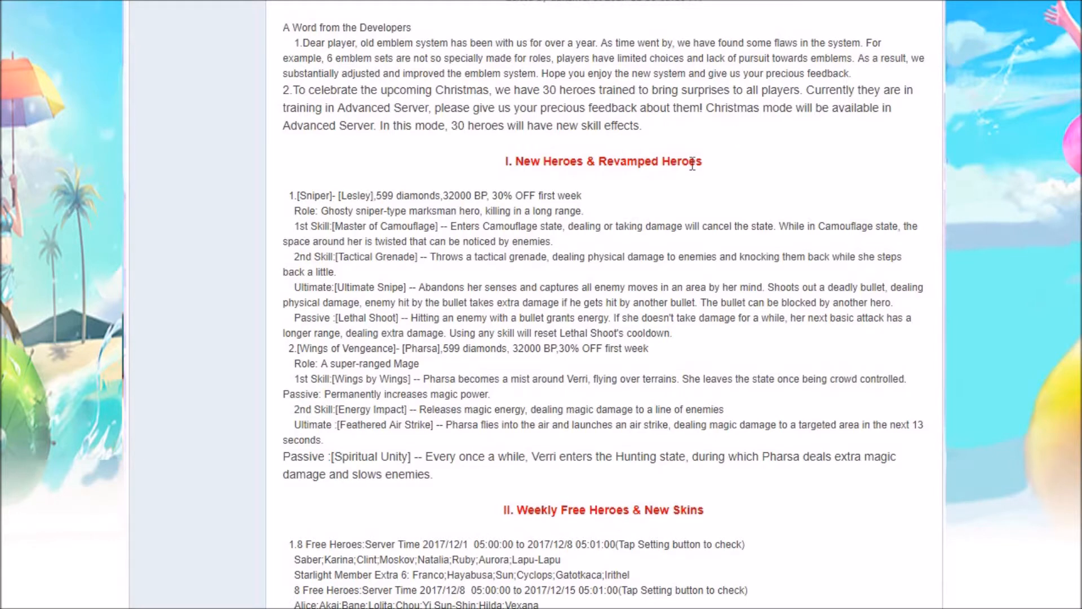
{"action": "mouse_move", "coordinate": [694, 286]}
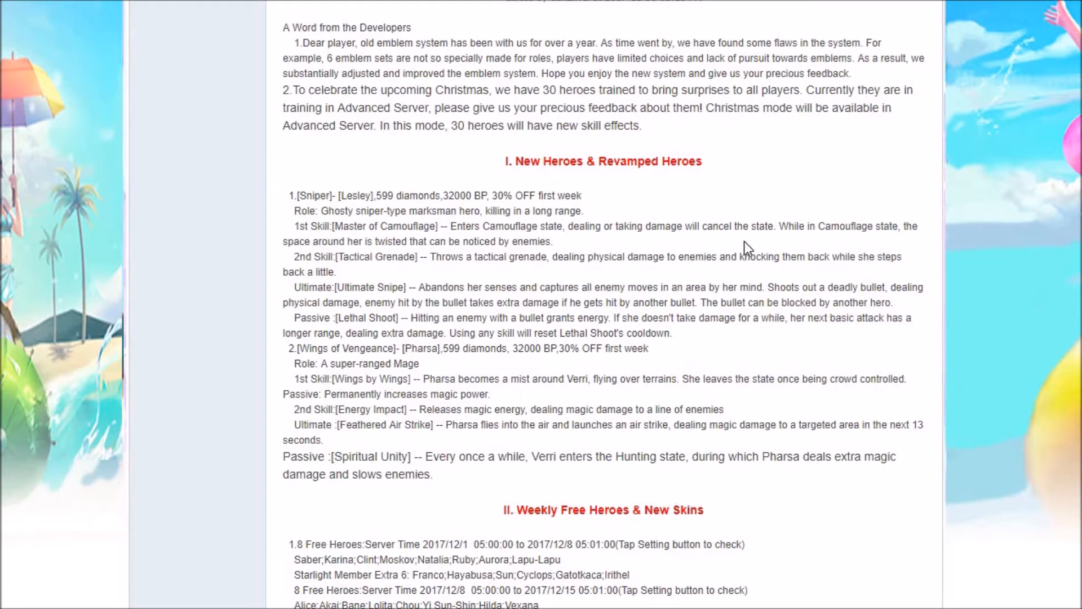
{"action": "double_click", "coordinate": [845, 226]}
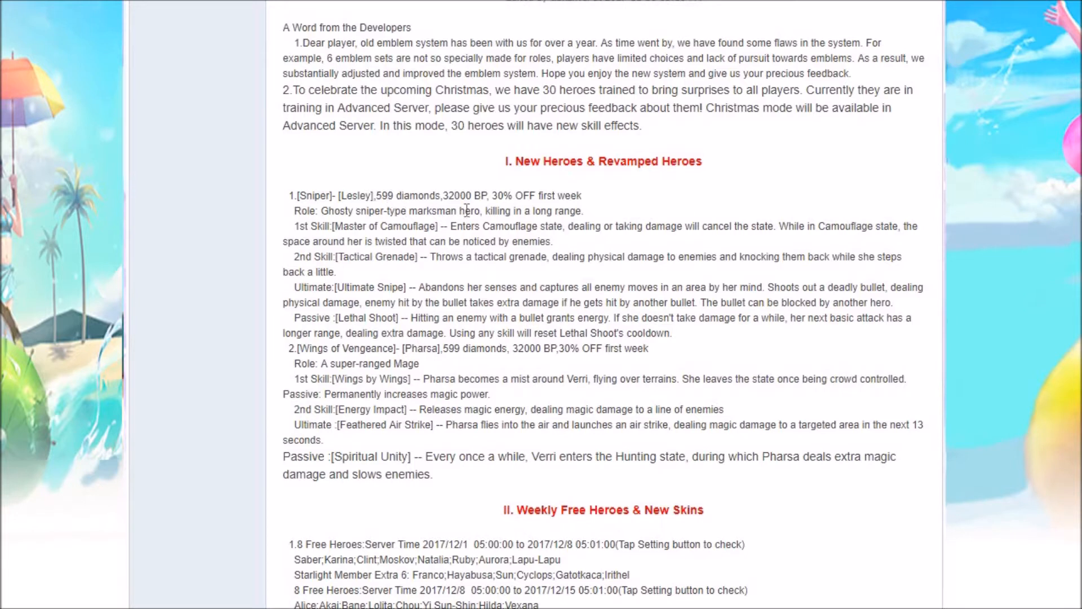
{"action": "mouse_move", "coordinate": [918, 231]}
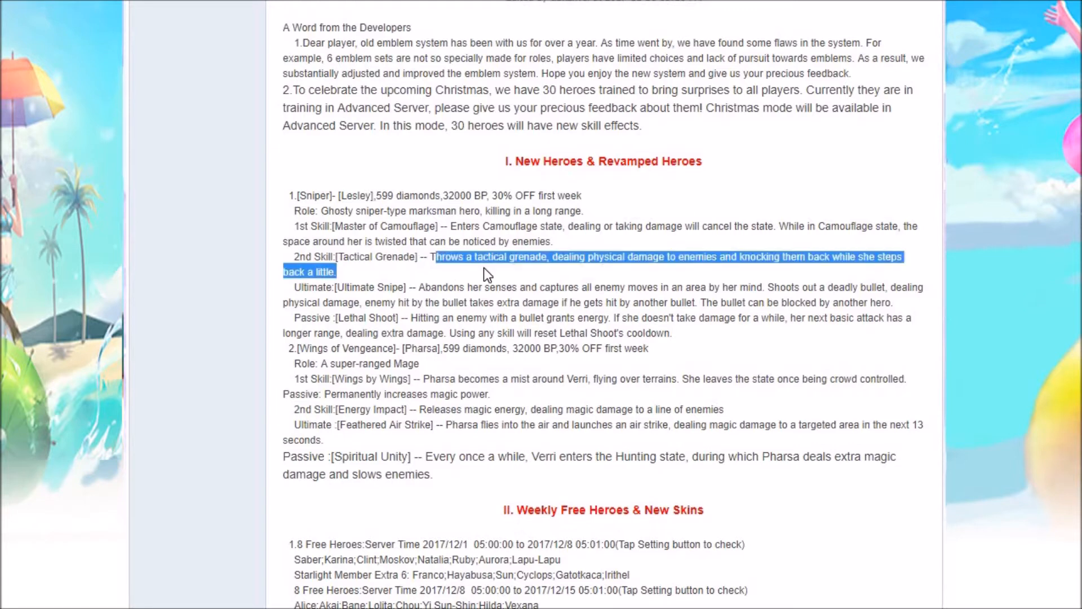
{"action": "left_click", "coordinate": [455, 264]}
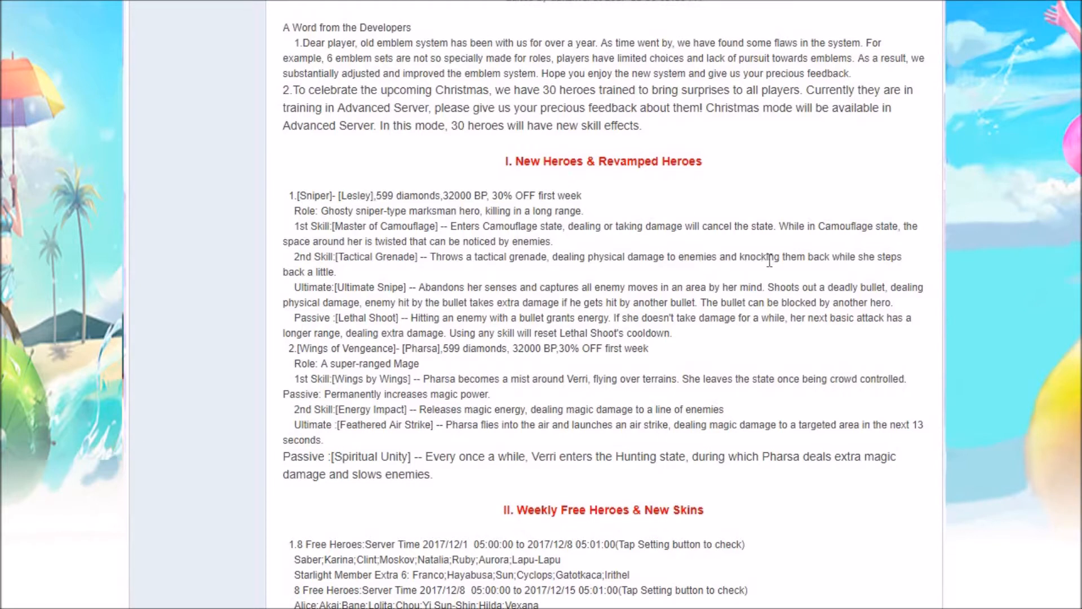
{"action": "mouse_move", "coordinate": [818, 272]}
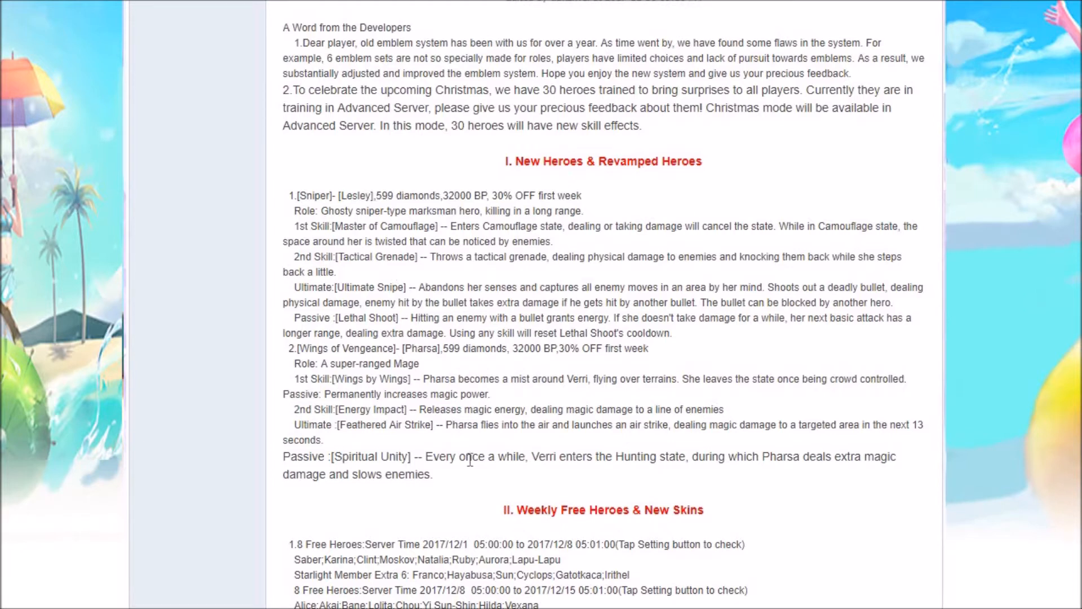
{"action": "mouse_move", "coordinate": [656, 354]}
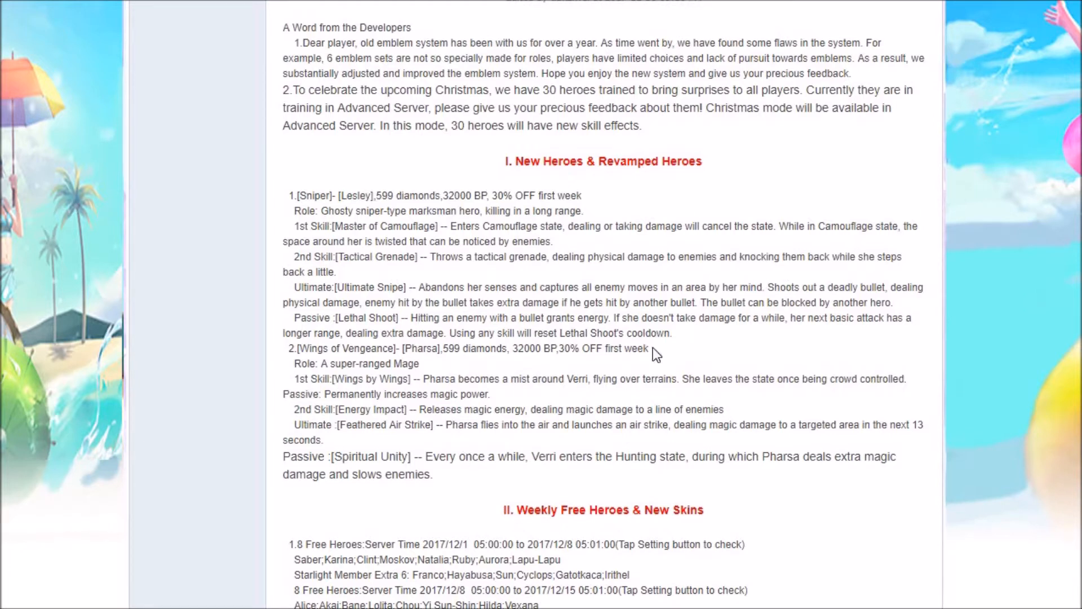
{"action": "mouse_move", "coordinate": [764, 274]}
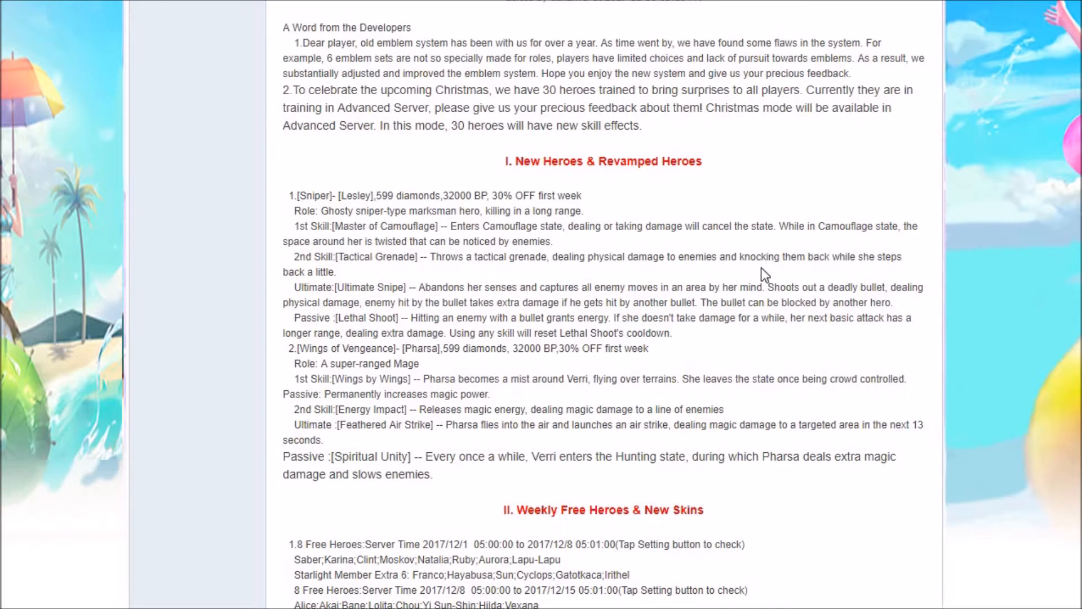
{"action": "mouse_move", "coordinate": [931, 113]}
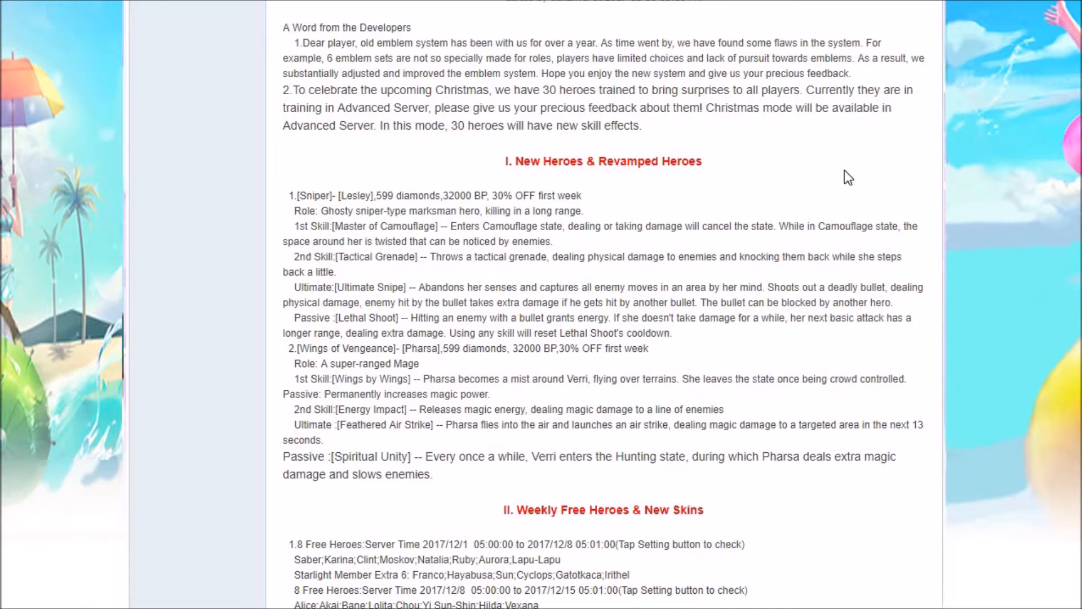
{"action": "mouse_move", "coordinate": [574, 396]}
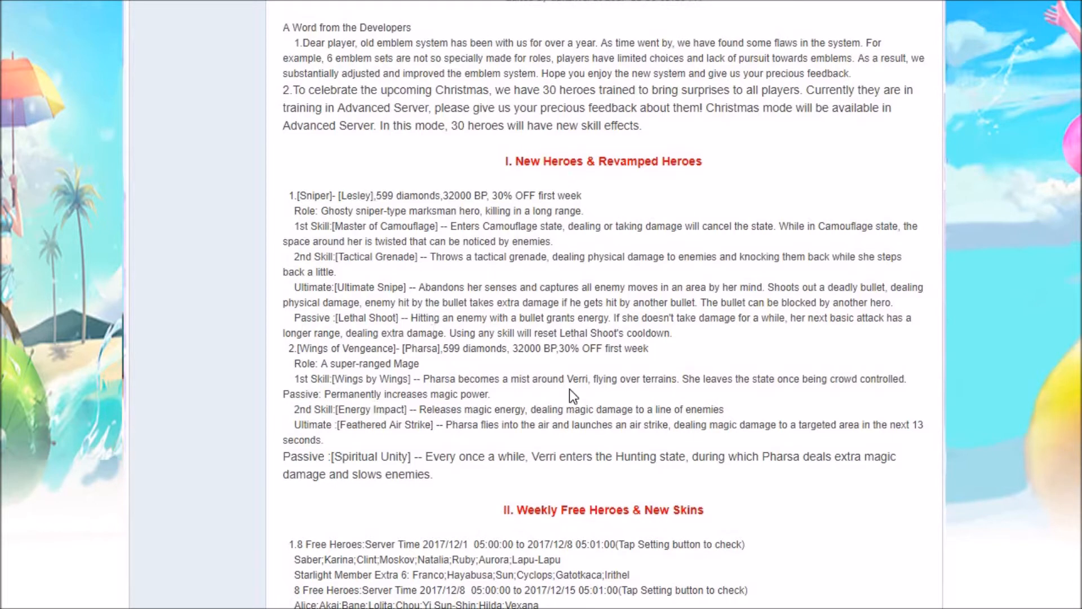
{"action": "mouse_move", "coordinate": [756, 301]}
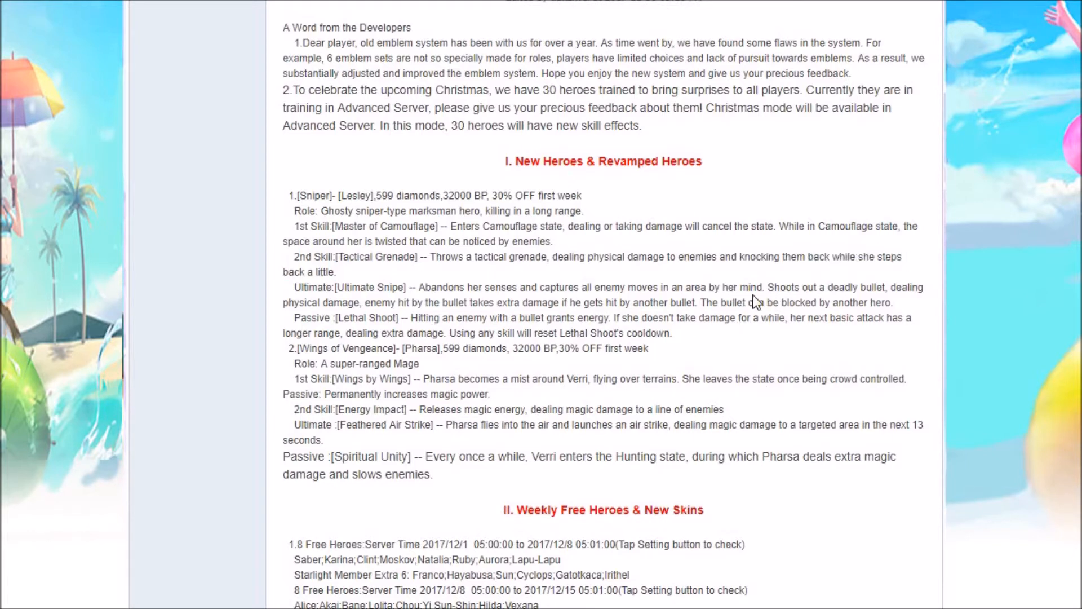
{"action": "left_click_drag", "start_coordinate": [587, 257], "coordinate": [716, 257]}
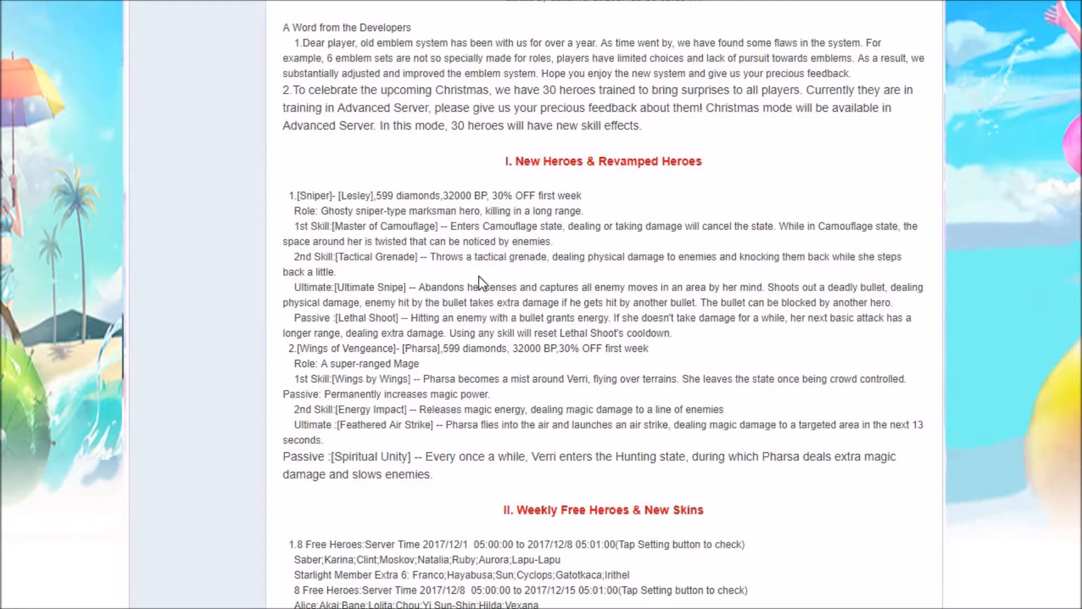
{"action": "double_click", "coordinate": [322, 271]}
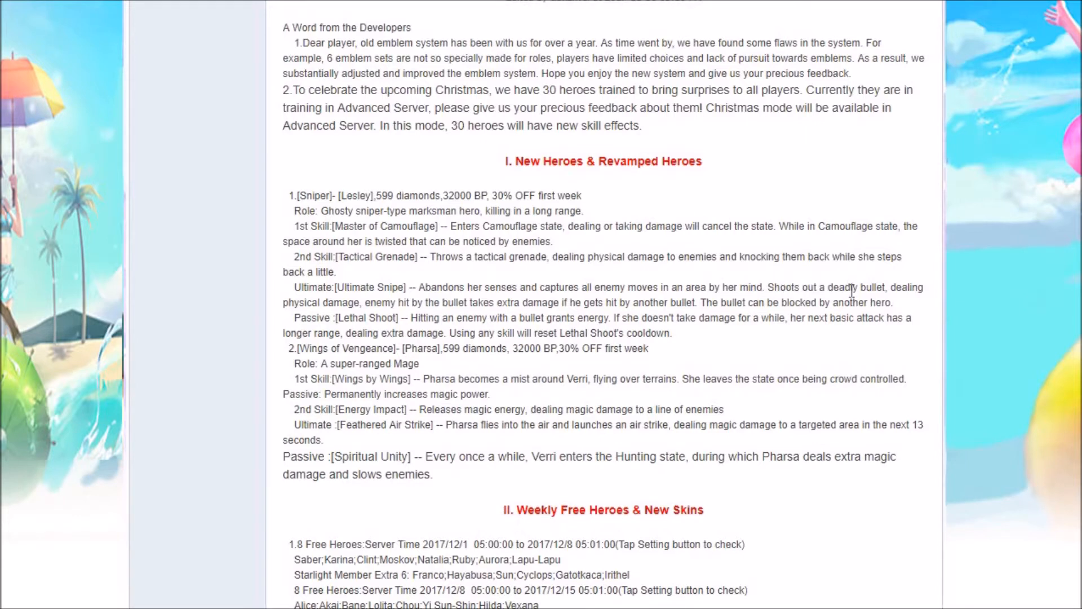
{"action": "mouse_move", "coordinate": [356, 283]}
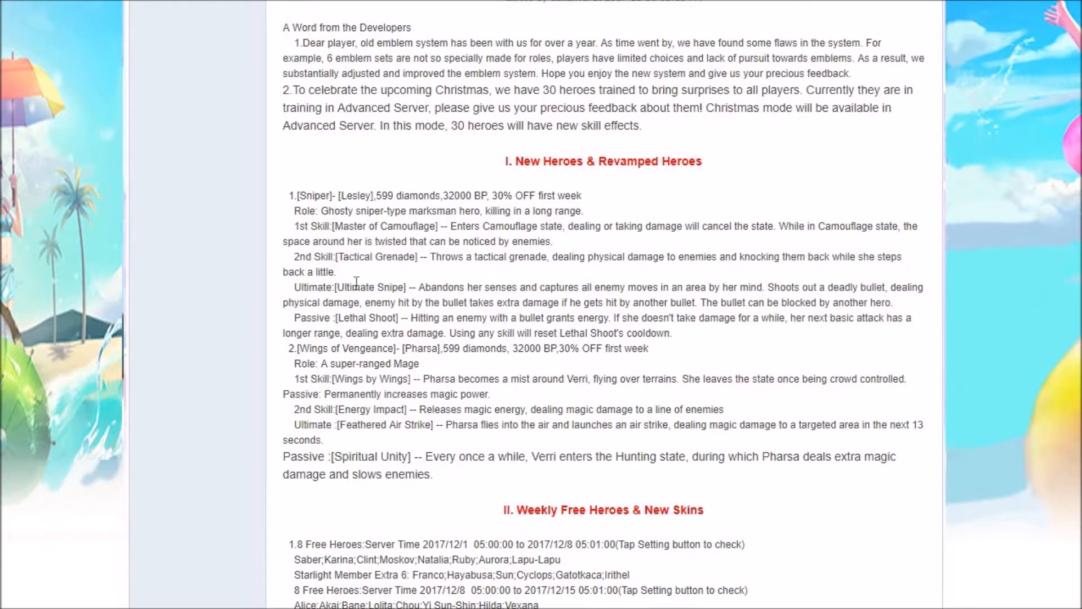
{"action": "mouse_move", "coordinate": [480, 302]}
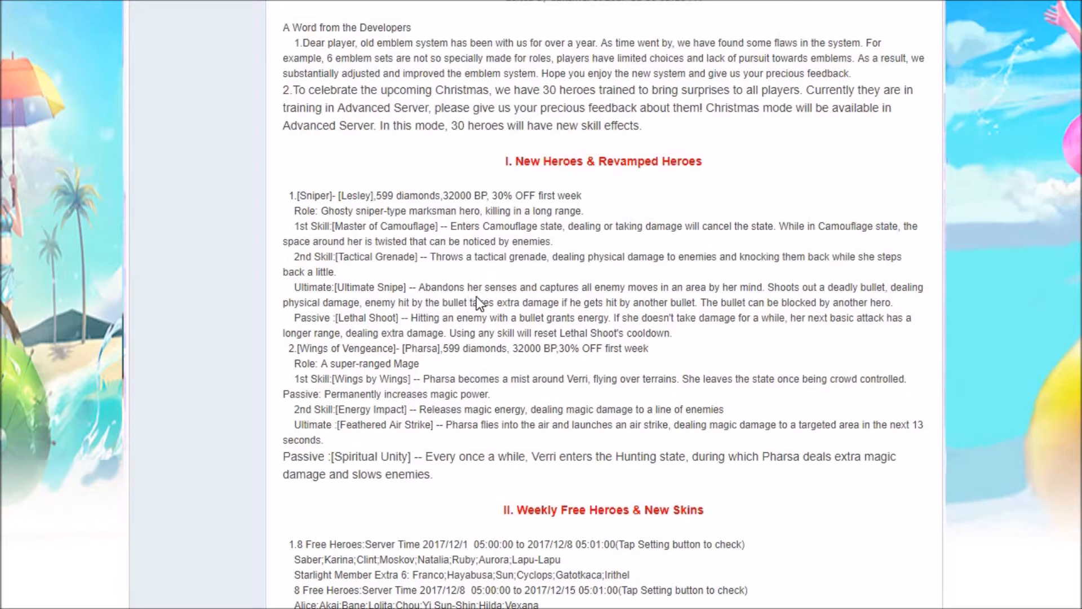
{"action": "mouse_move", "coordinate": [649, 305]}
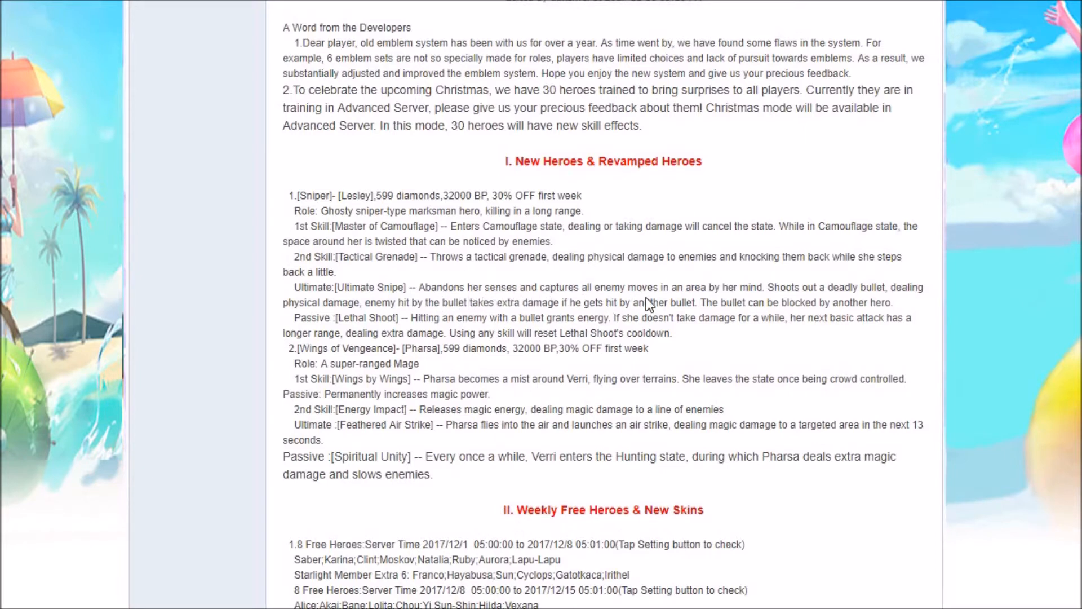
{"action": "mouse_move", "coordinate": [750, 304]}
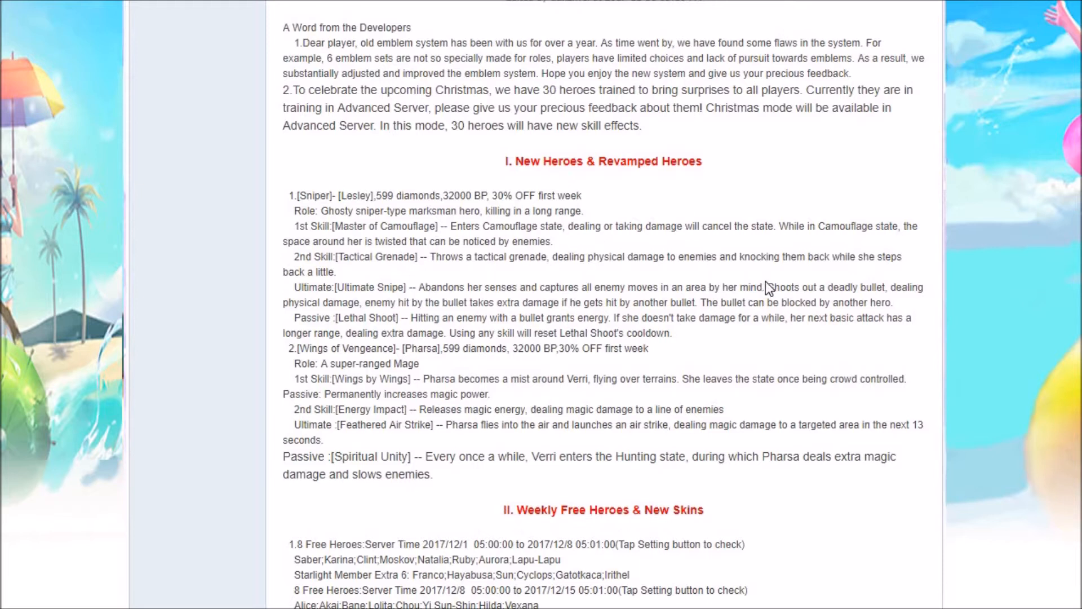
{"action": "mouse_move", "coordinate": [737, 284]}
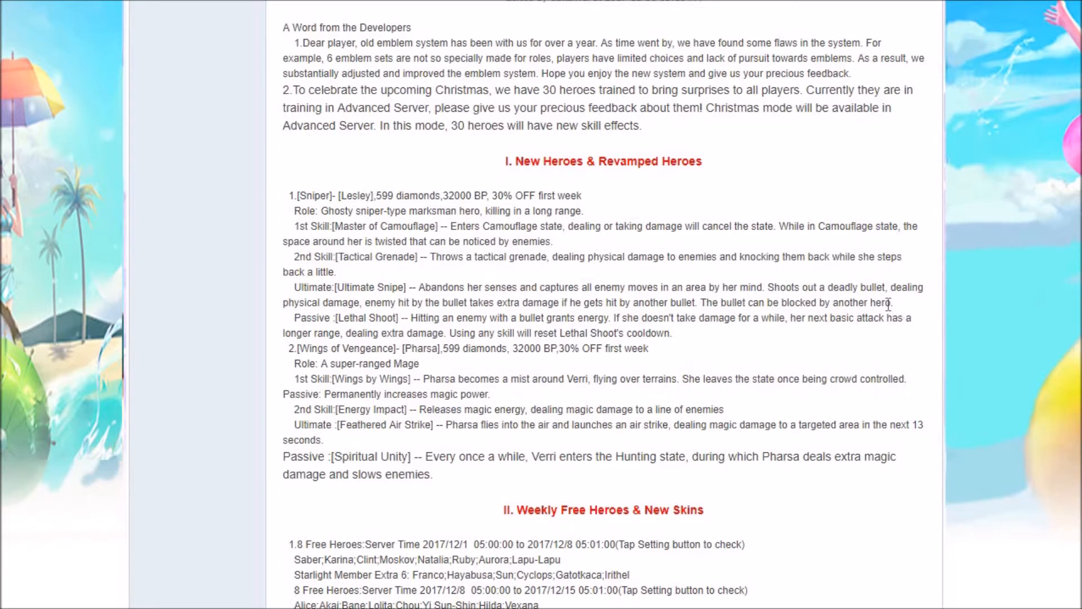
{"action": "mouse_move", "coordinate": [841, 319]}
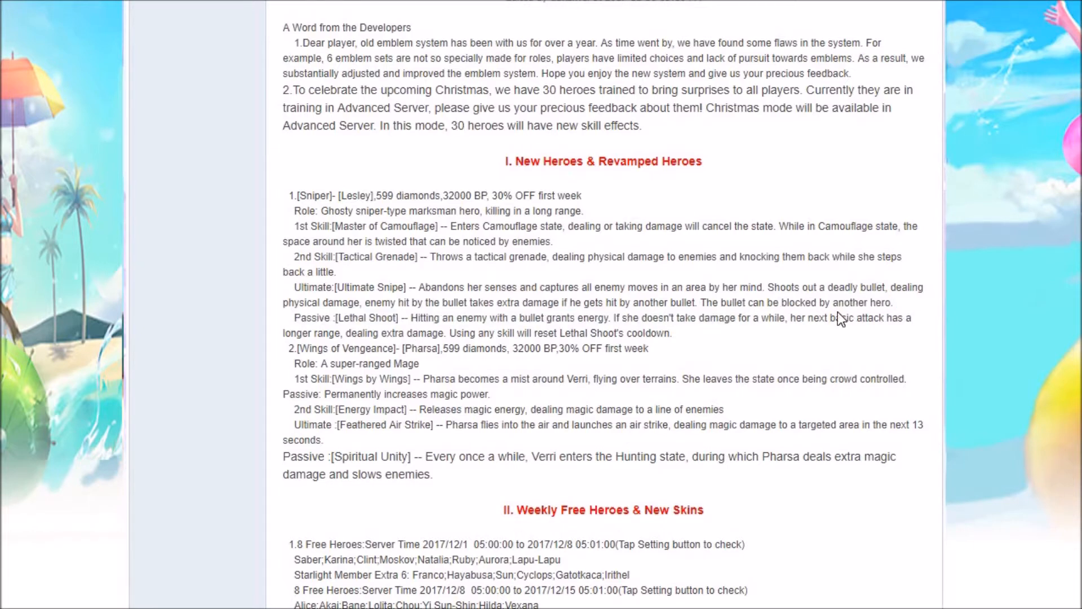
{"action": "mouse_move", "coordinate": [339, 359]}
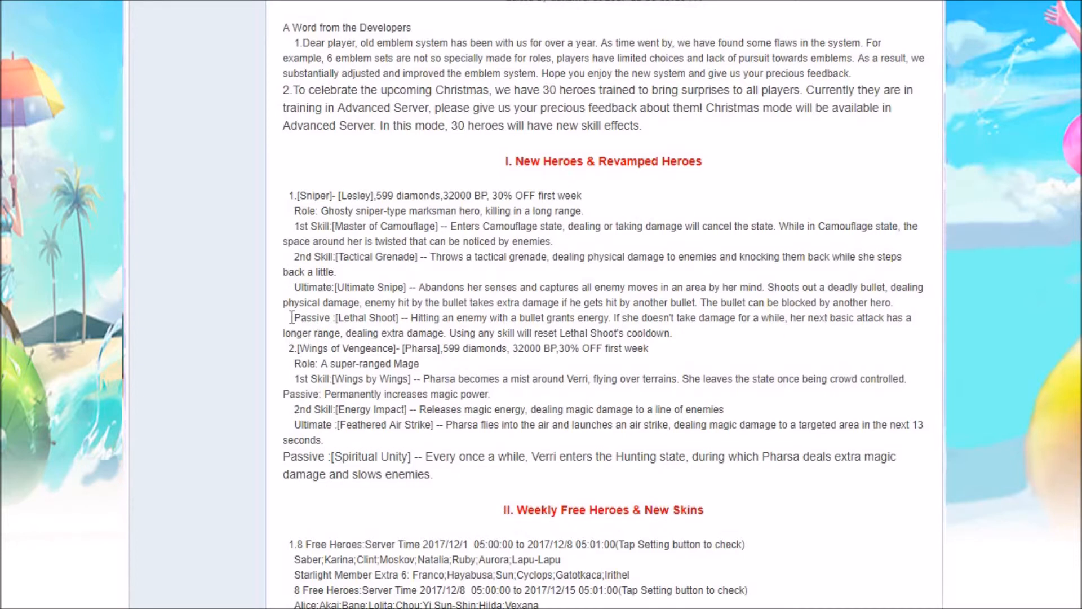
{"action": "double_click", "coordinate": [347, 318]}
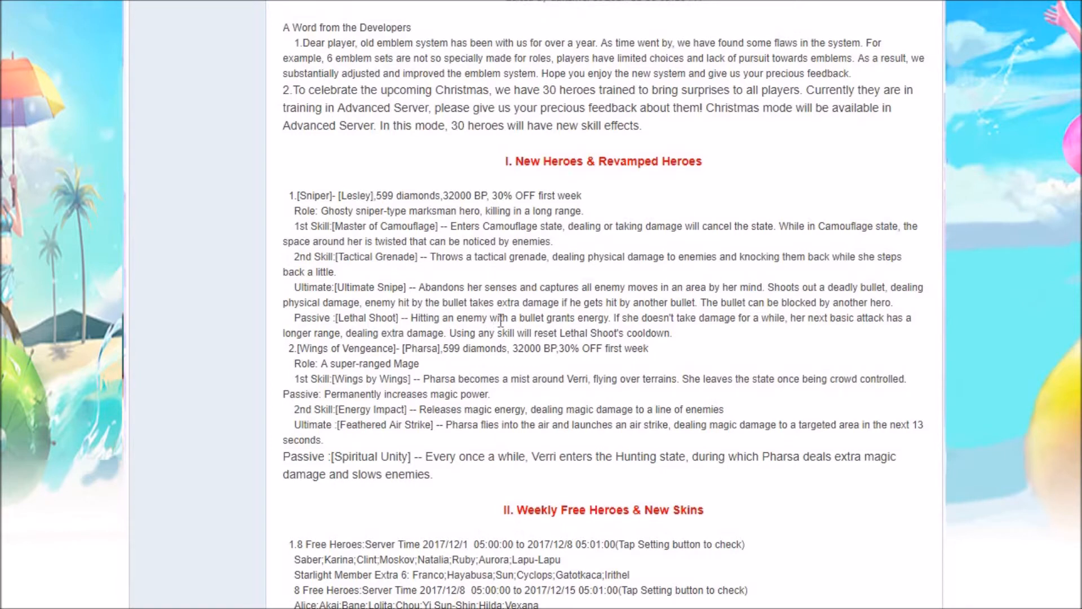
{"action": "mouse_move", "coordinate": [613, 323]}
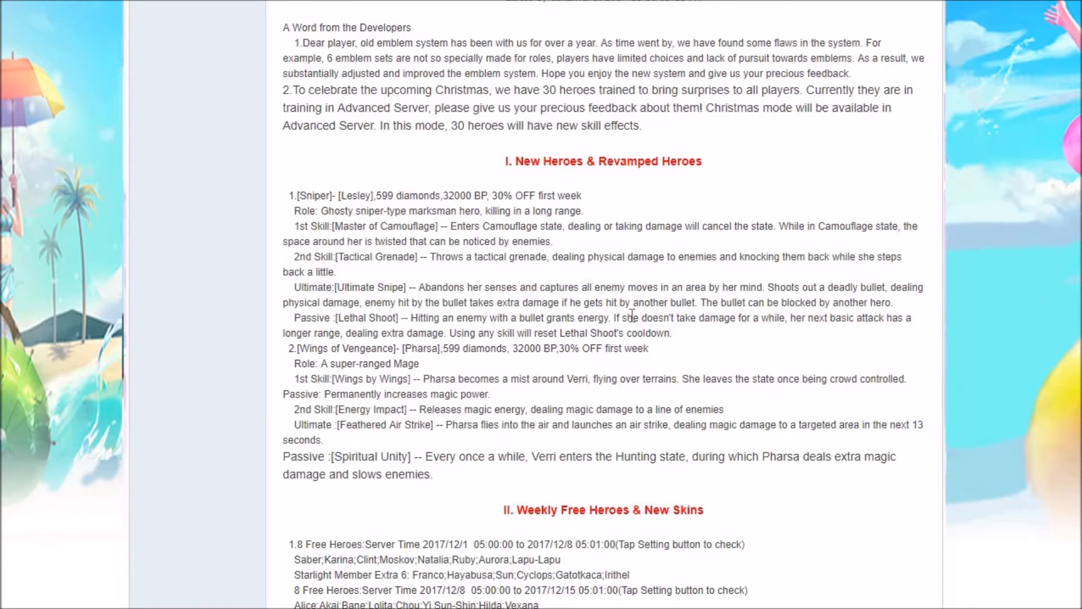
{"action": "mouse_move", "coordinate": [697, 320]}
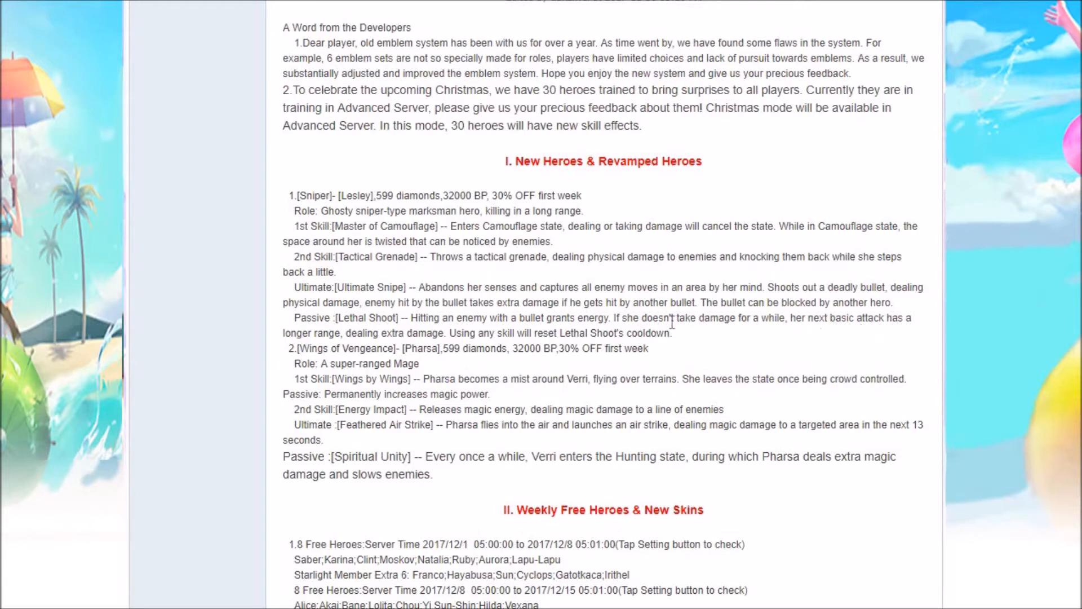
{"action": "mouse_move", "coordinate": [390, 334]}
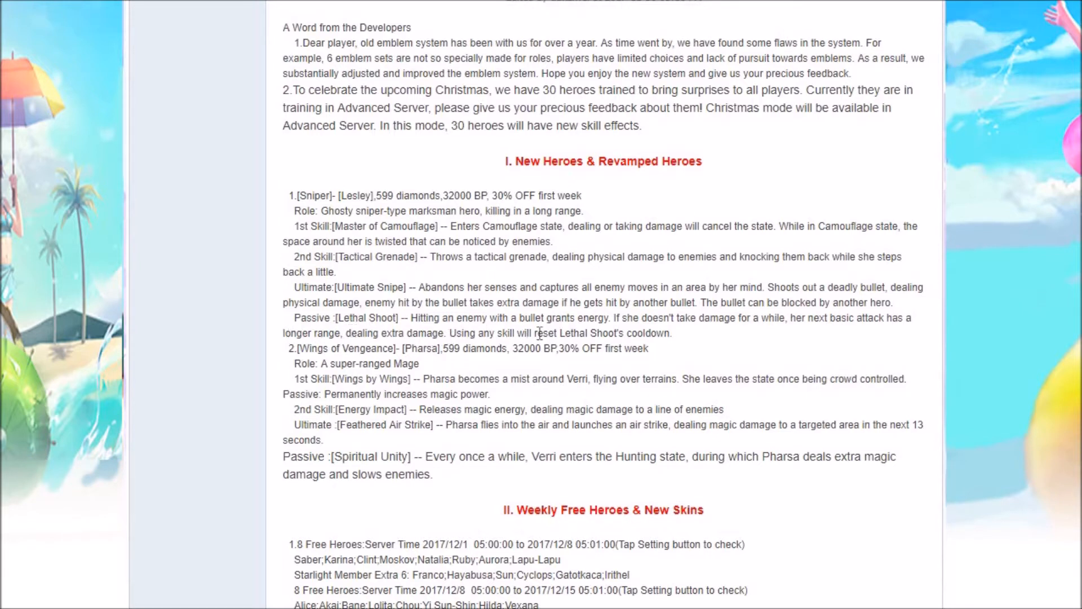
{"action": "mouse_move", "coordinate": [649, 329]}
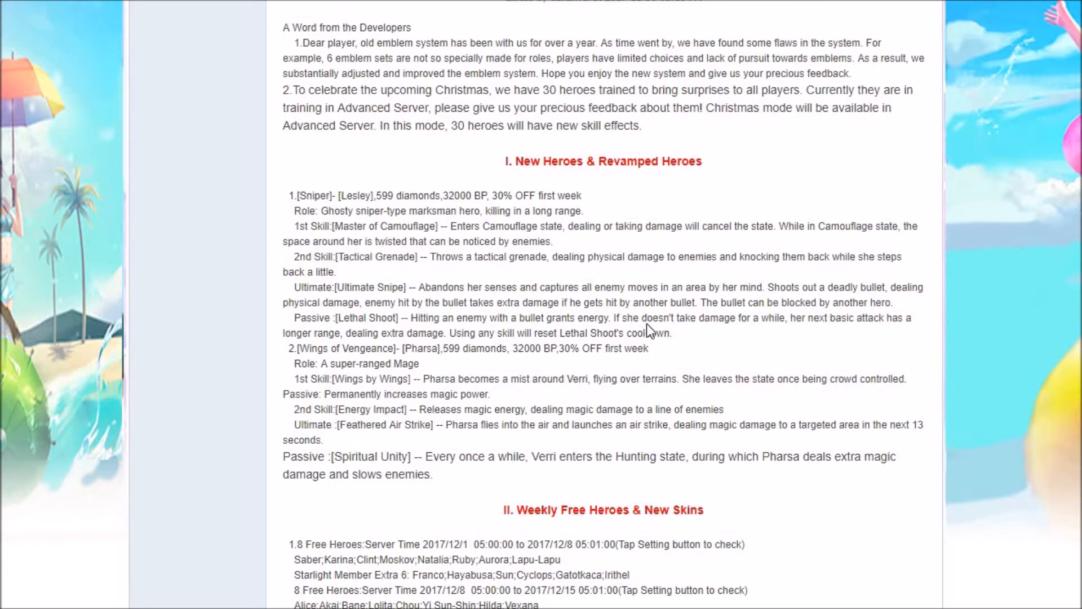
{"action": "mouse_move", "coordinate": [671, 323]}
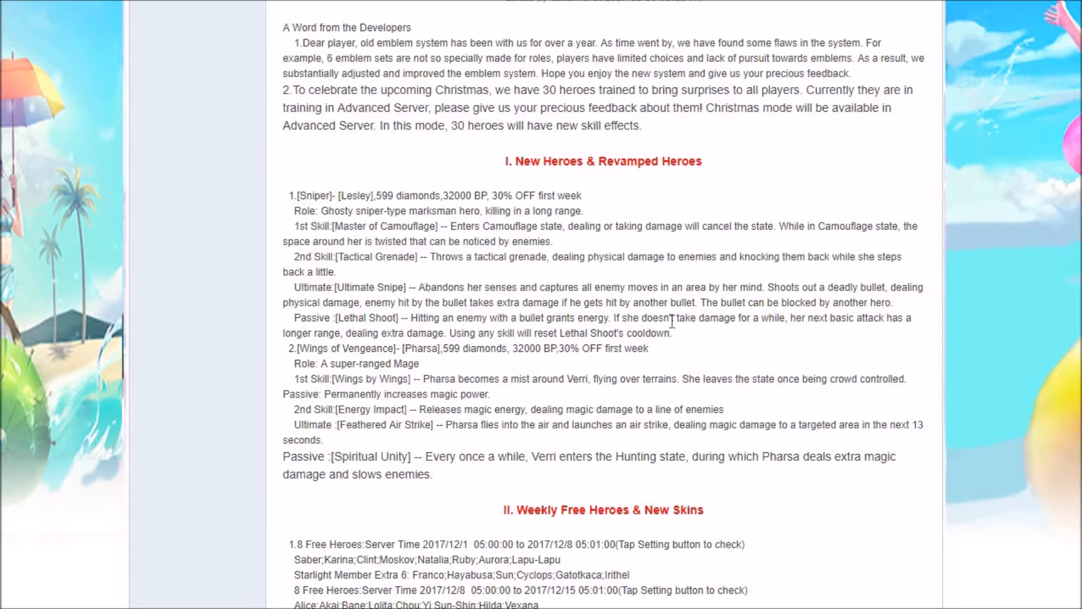
{"action": "mouse_move", "coordinate": [739, 348]}
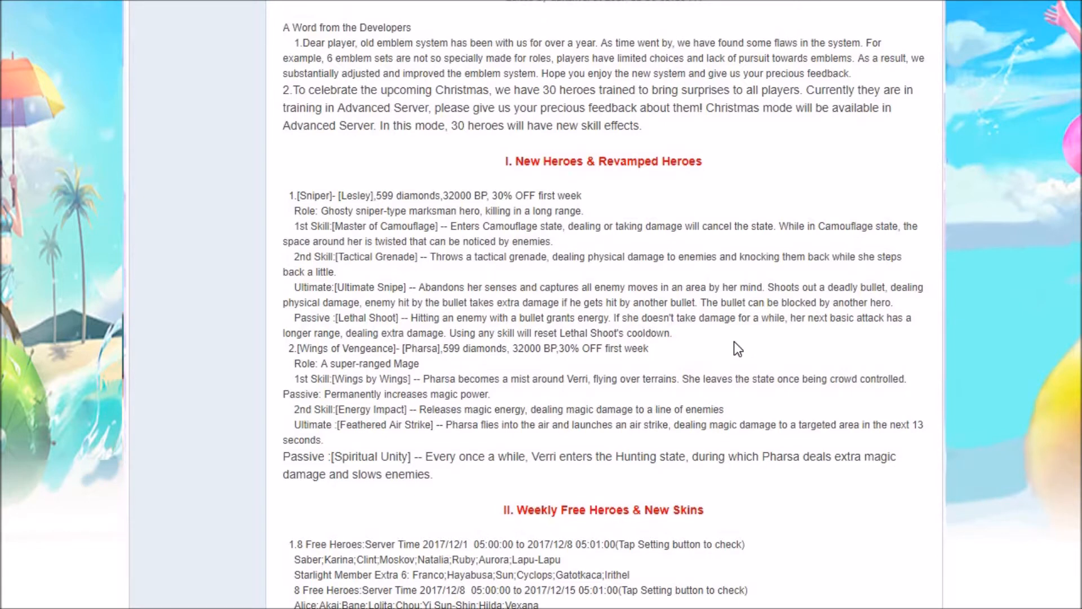
{"action": "mouse_move", "coordinate": [766, 341]}
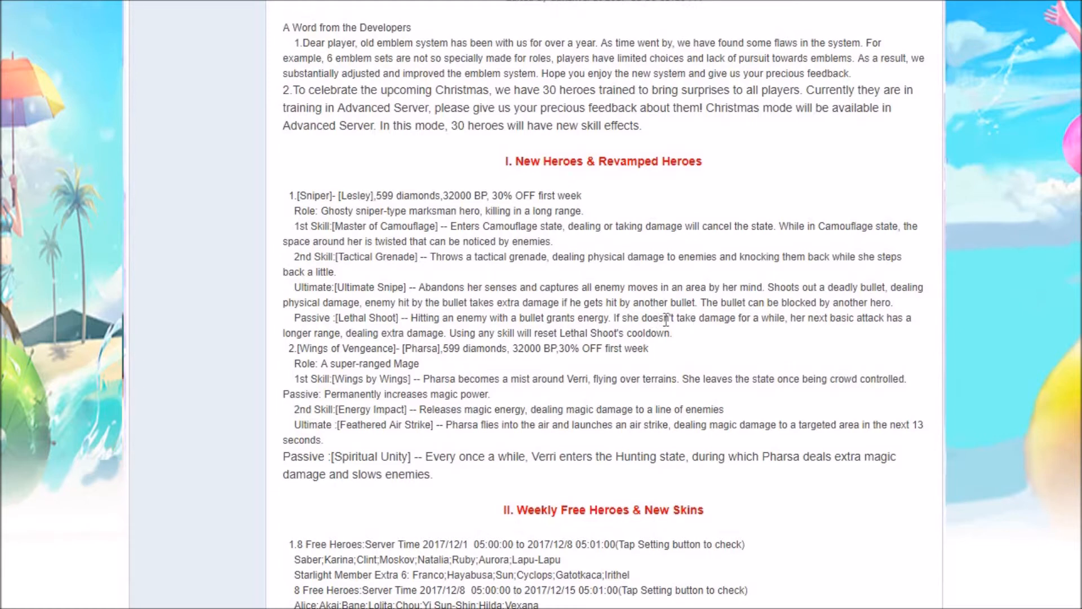
{"action": "mouse_move", "coordinate": [864, 323]}
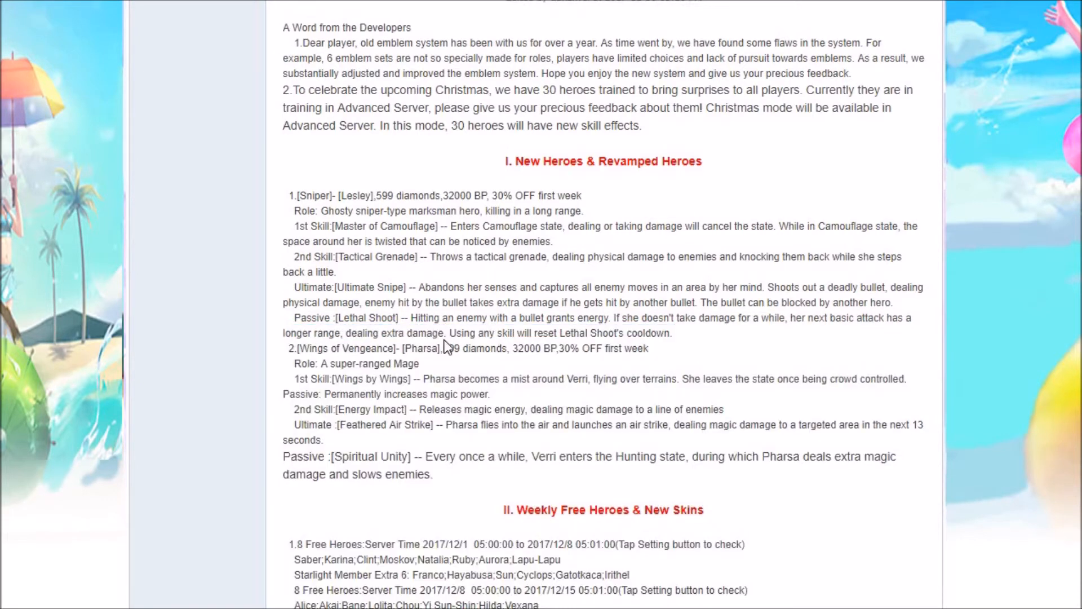
{"action": "mouse_move", "coordinate": [273, 196]}
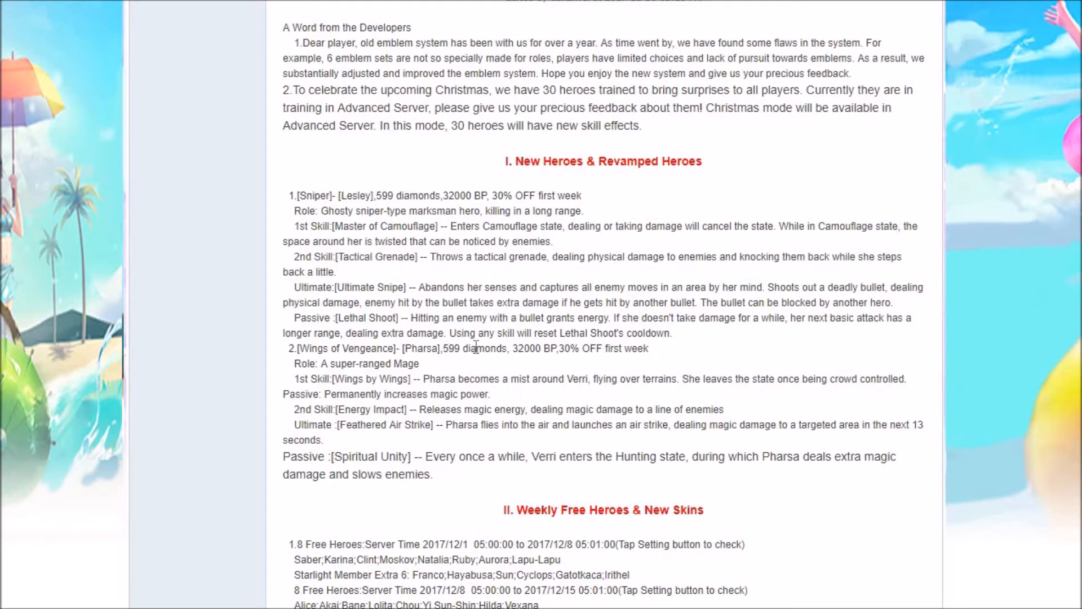
{"action": "mouse_move", "coordinate": [702, 352]}
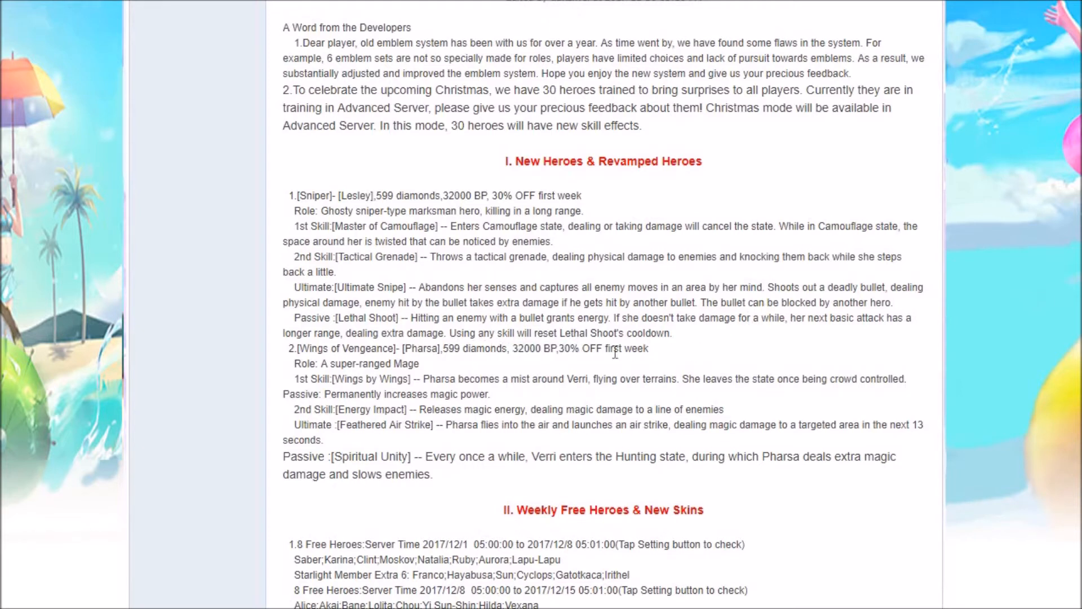
{"action": "mouse_move", "coordinate": [670, 362]}
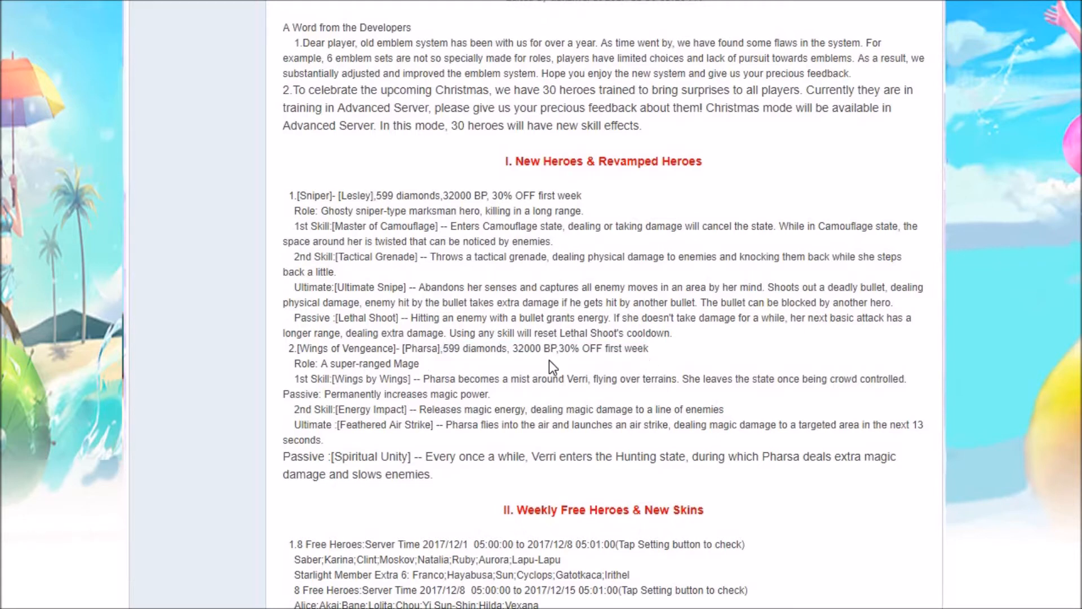
{"action": "mouse_move", "coordinate": [510, 366]}
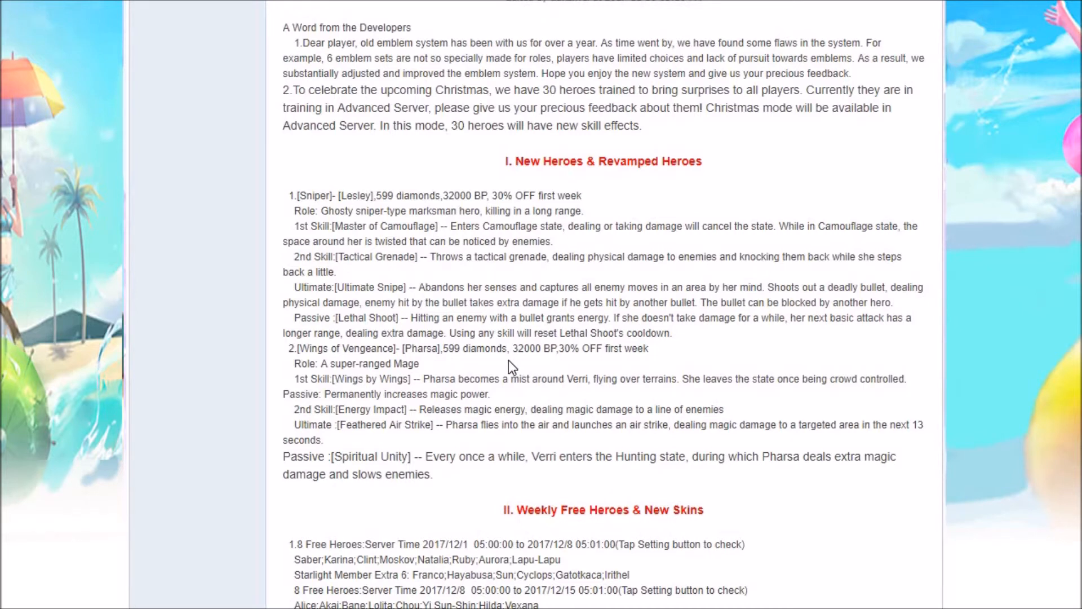
{"action": "mouse_move", "coordinate": [525, 378]}
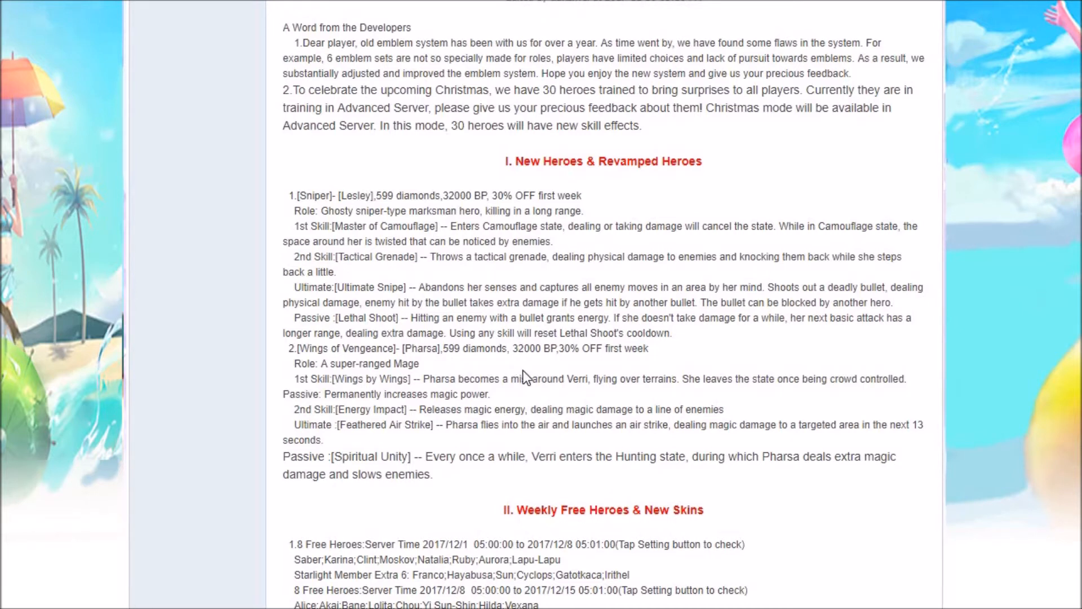
{"action": "mouse_move", "coordinate": [487, 409]}
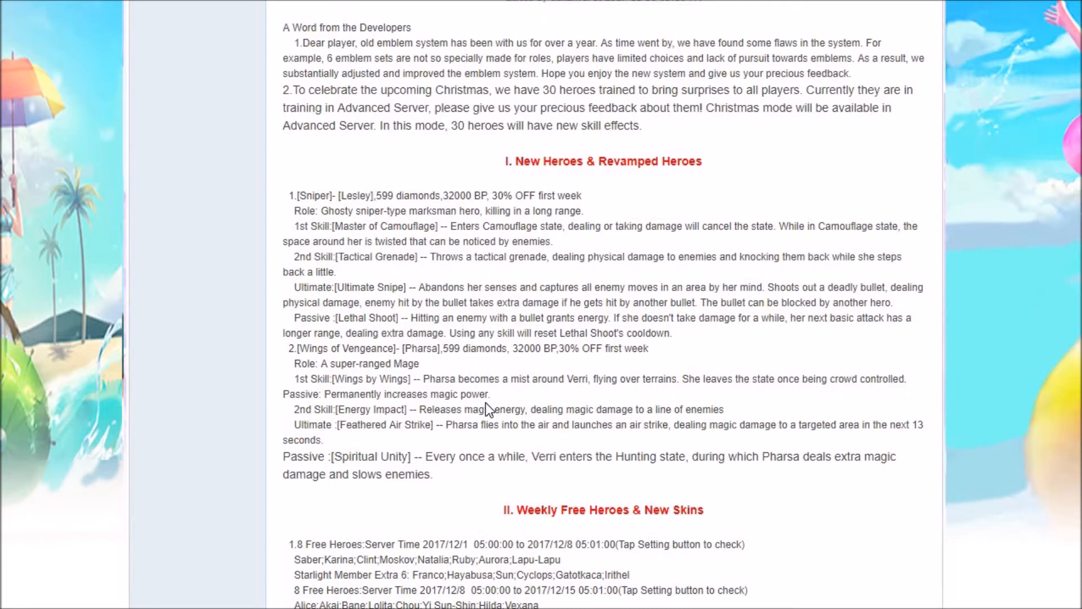
{"action": "mouse_move", "coordinate": [441, 364]}
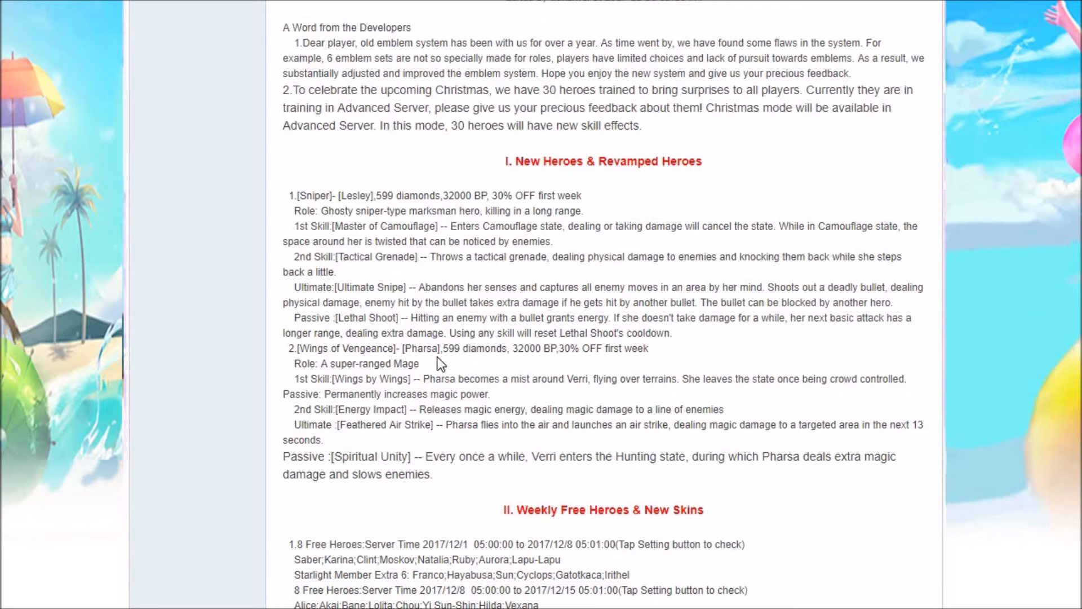
{"action": "mouse_move", "coordinate": [440, 368]}
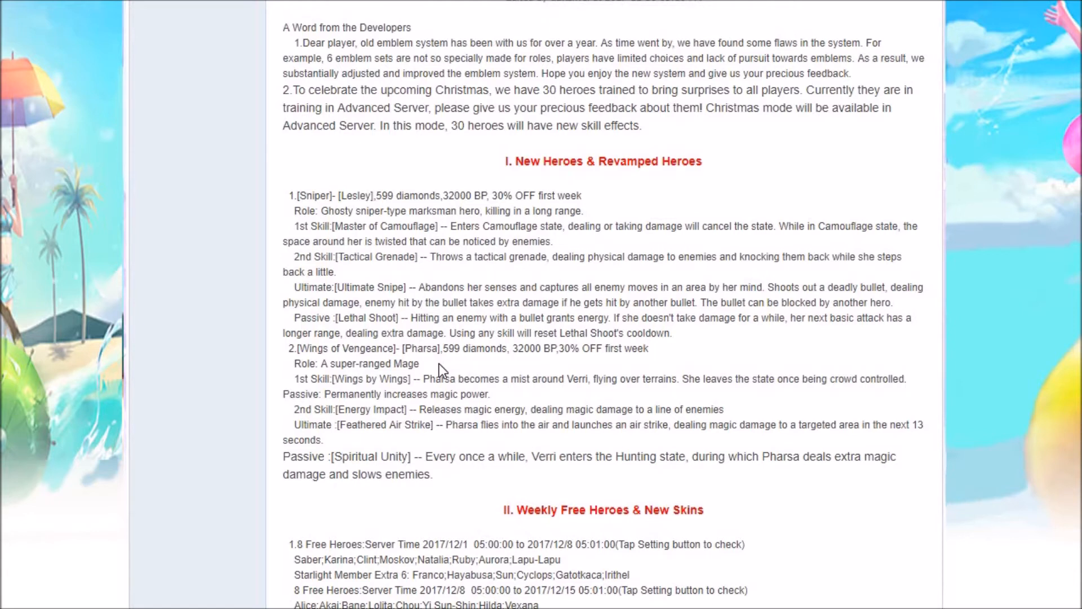
{"action": "mouse_move", "coordinate": [506, 408]}
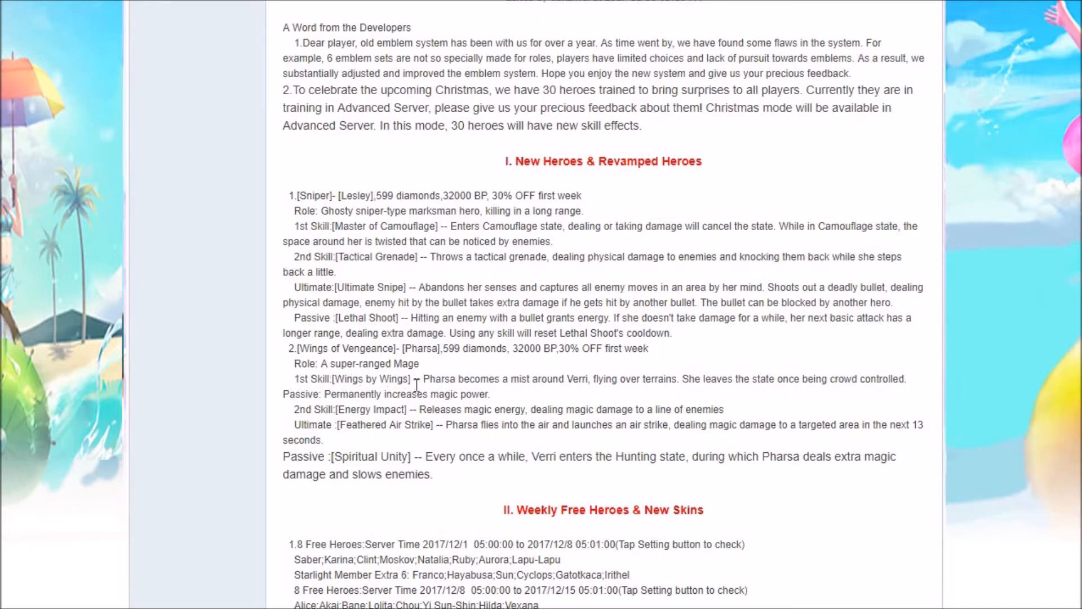
{"action": "mouse_move", "coordinate": [470, 377]}
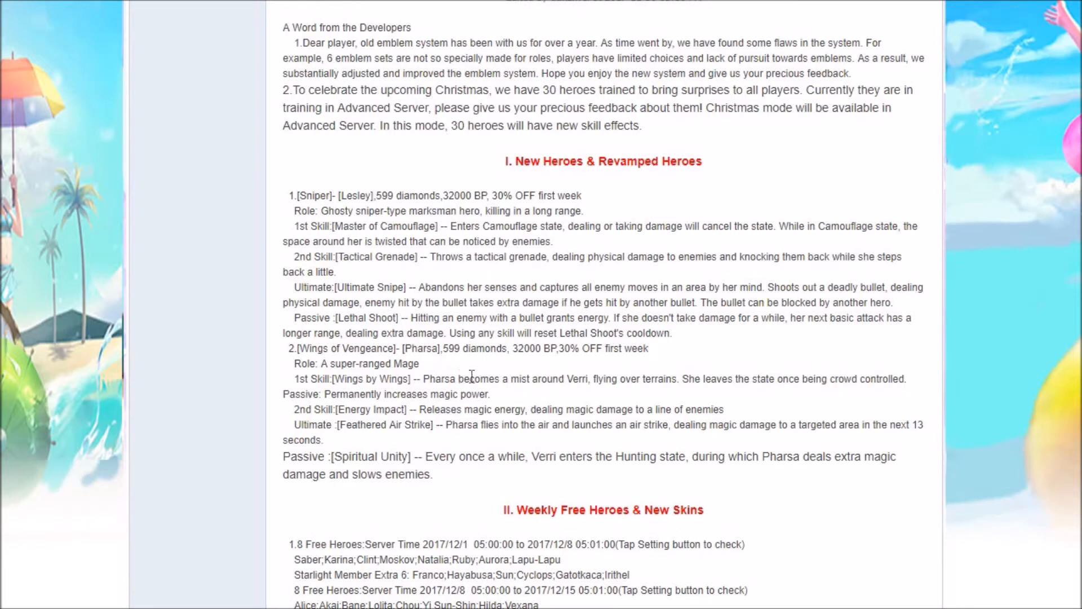
{"action": "mouse_move", "coordinate": [572, 379]}
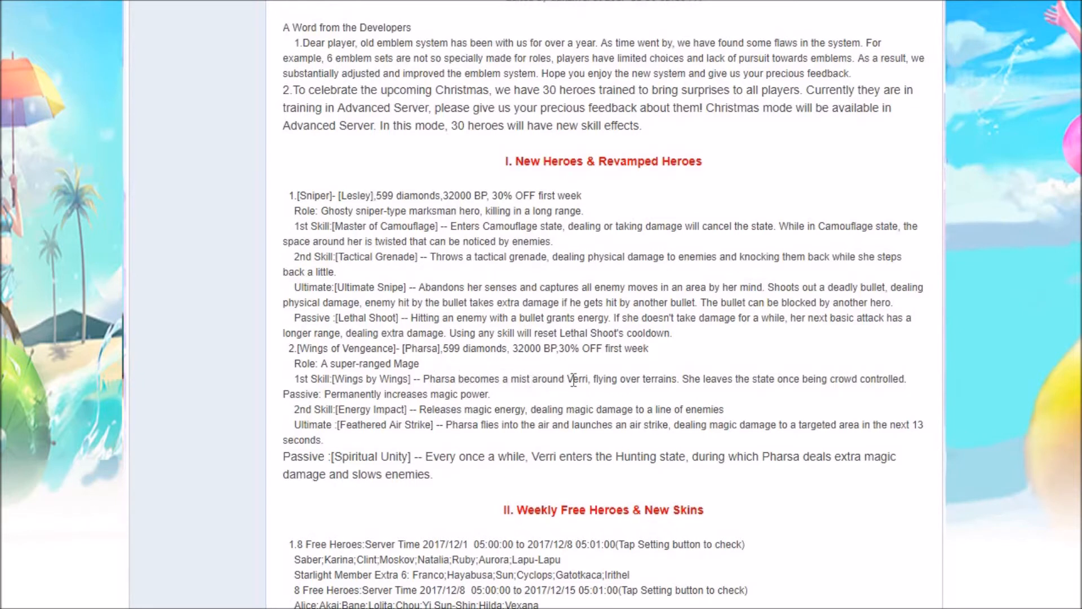
{"action": "mouse_move", "coordinate": [591, 394]}
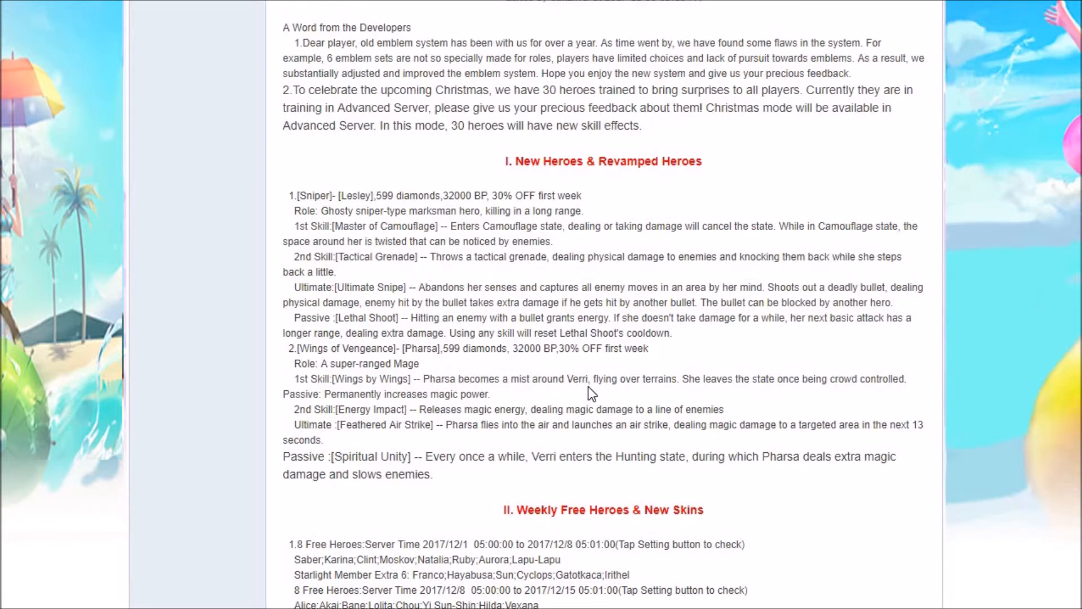
{"action": "mouse_move", "coordinate": [535, 395]}
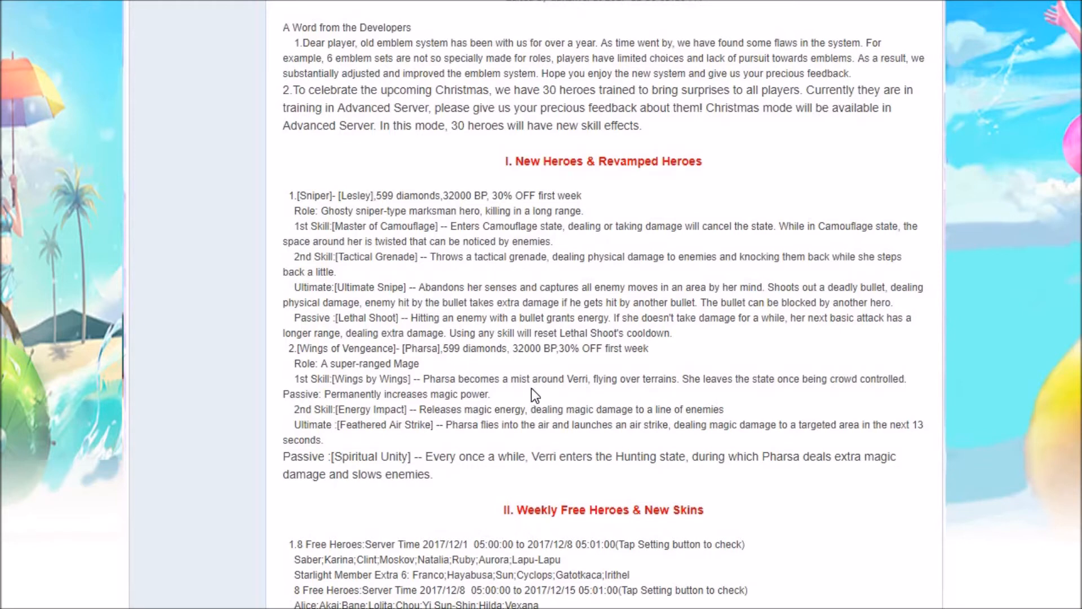
{"action": "mouse_move", "coordinate": [668, 380]}
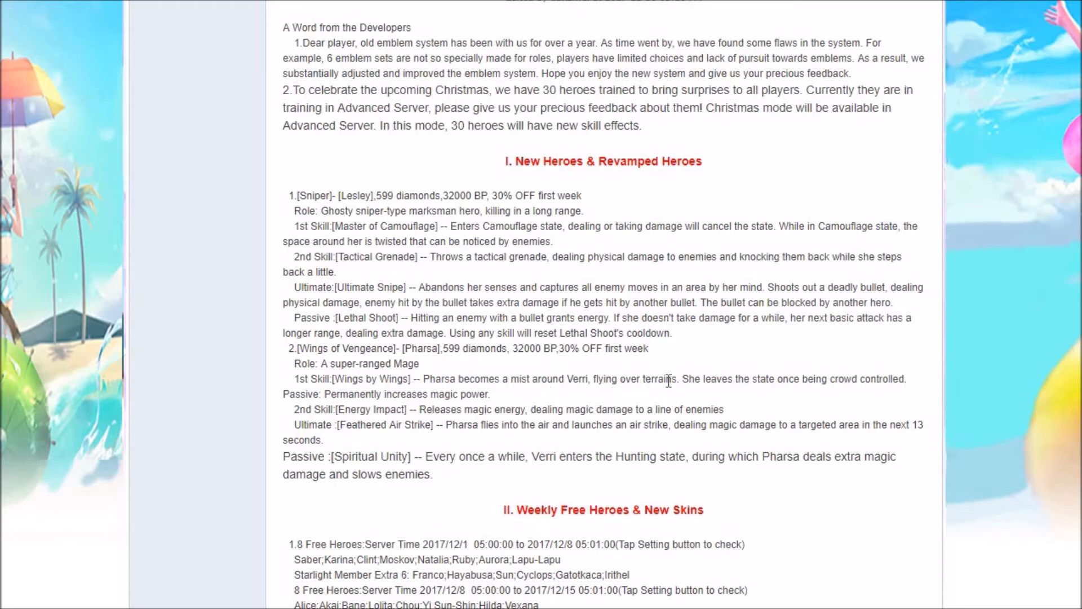
{"action": "mouse_move", "coordinate": [763, 384]}
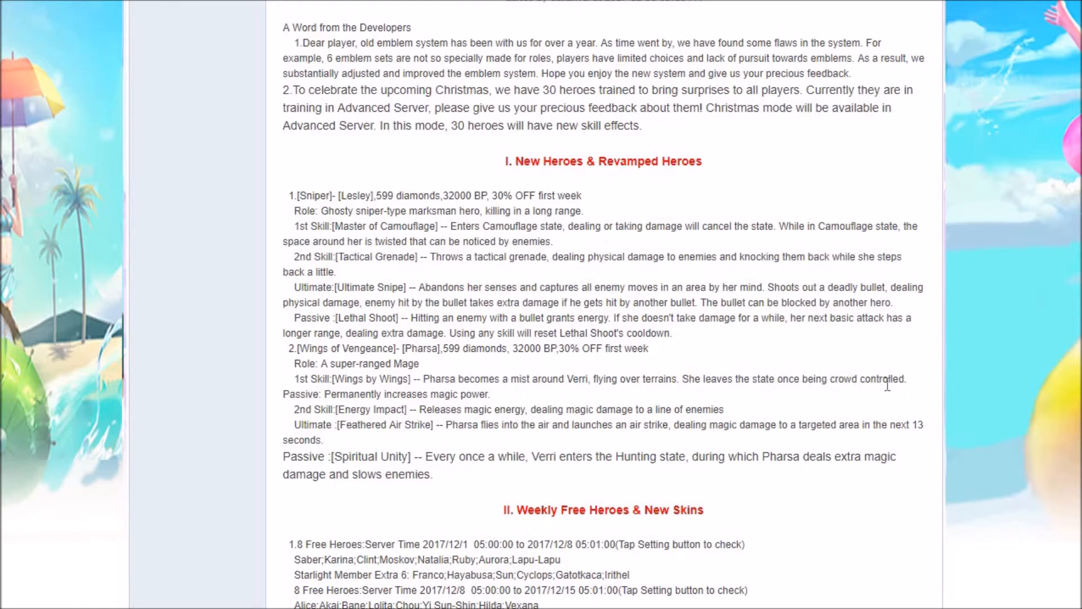
{"action": "mouse_move", "coordinate": [514, 407]}
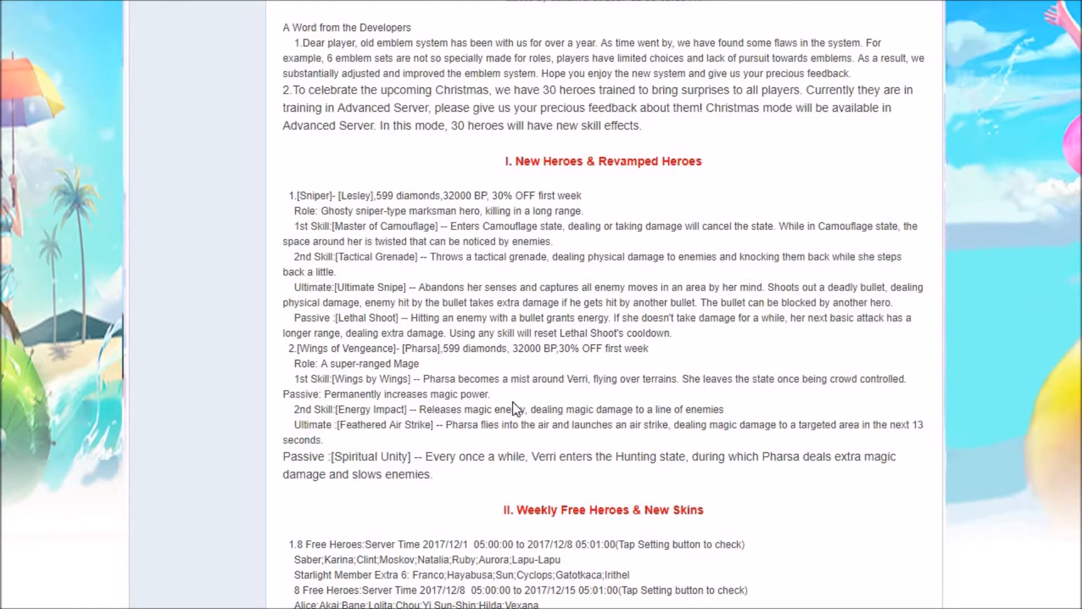
{"action": "mouse_move", "coordinate": [475, 393]}
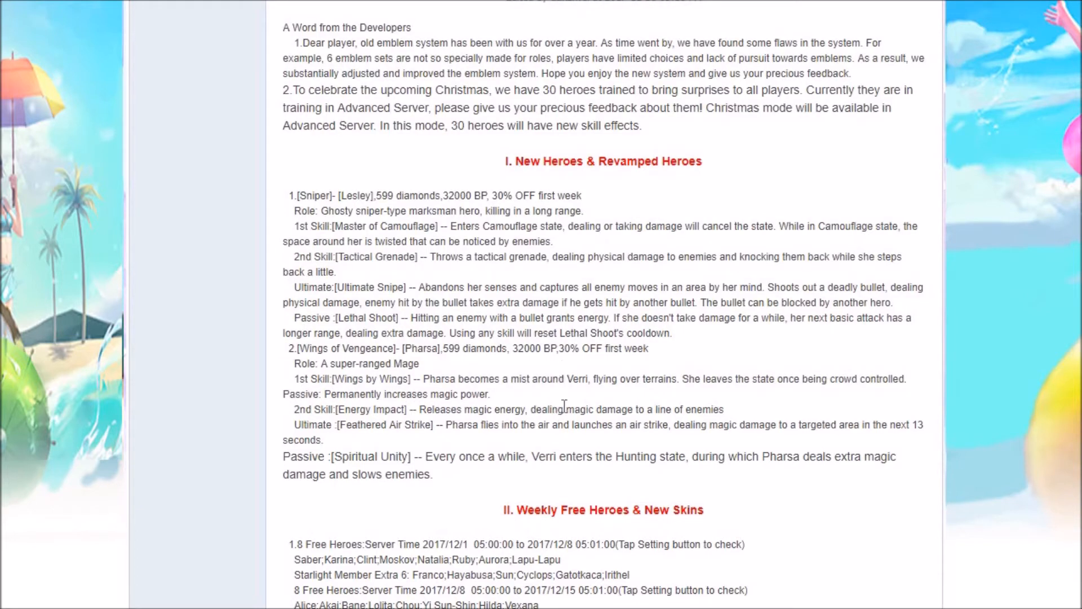
{"action": "mouse_move", "coordinate": [376, 406]}
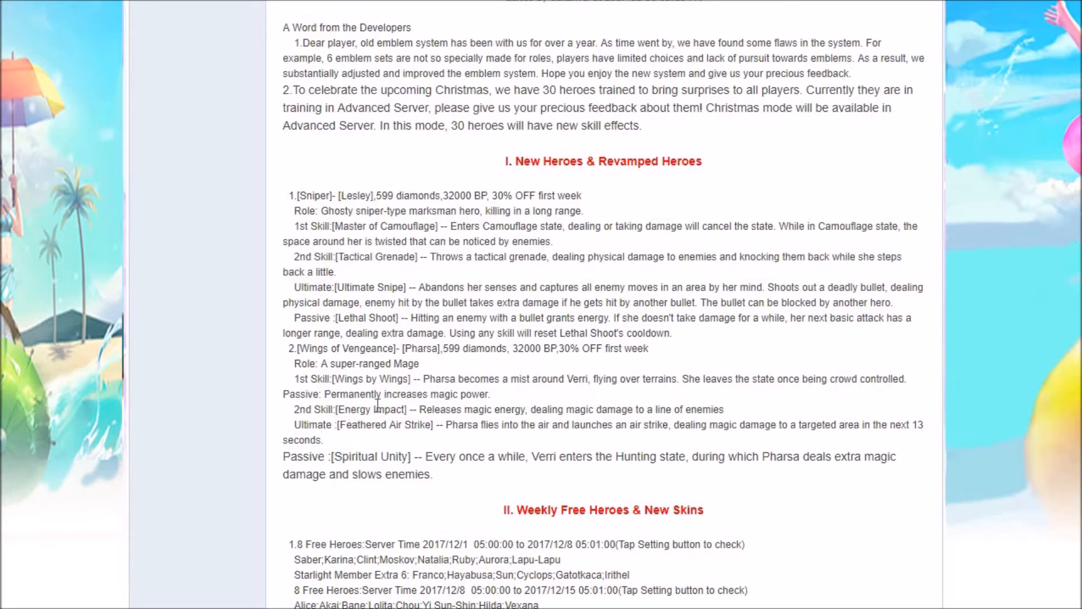
{"action": "mouse_move", "coordinate": [594, 407]}
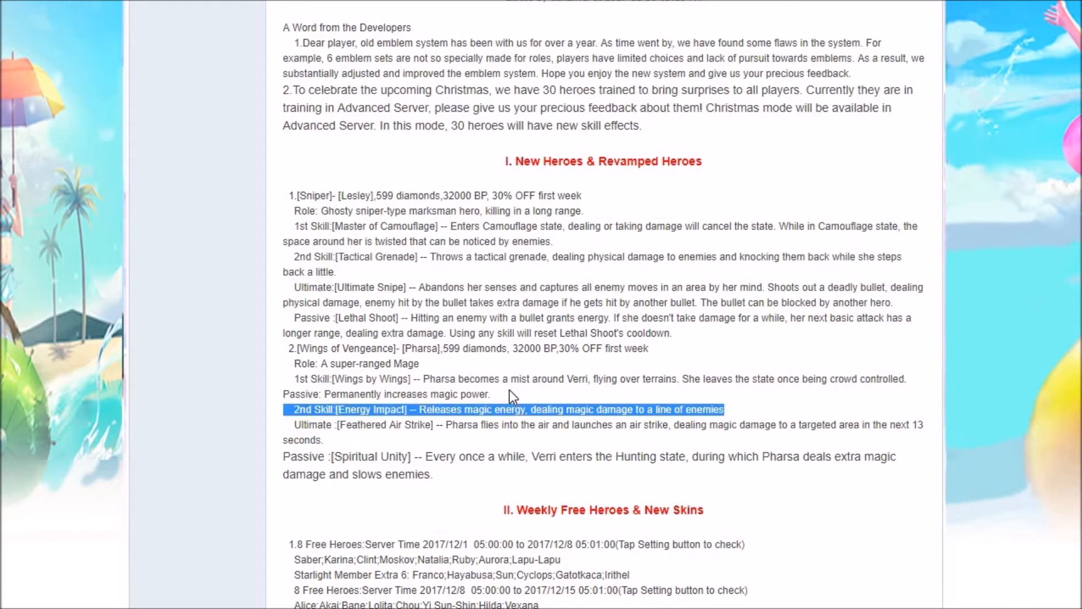
{"action": "left_click", "coordinate": [514, 394]}
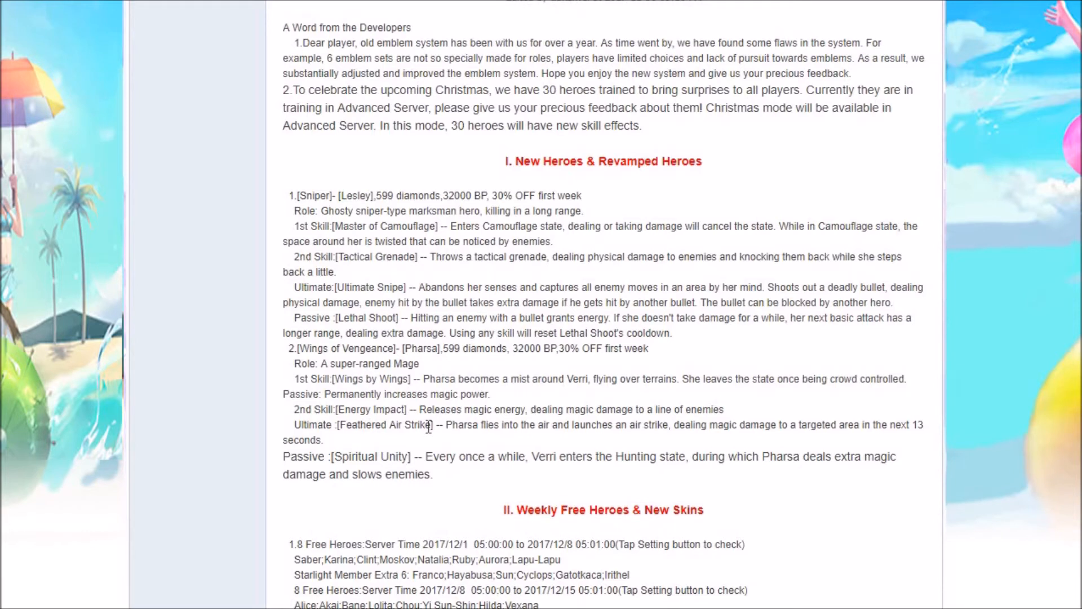
{"action": "mouse_move", "coordinate": [429, 426]}
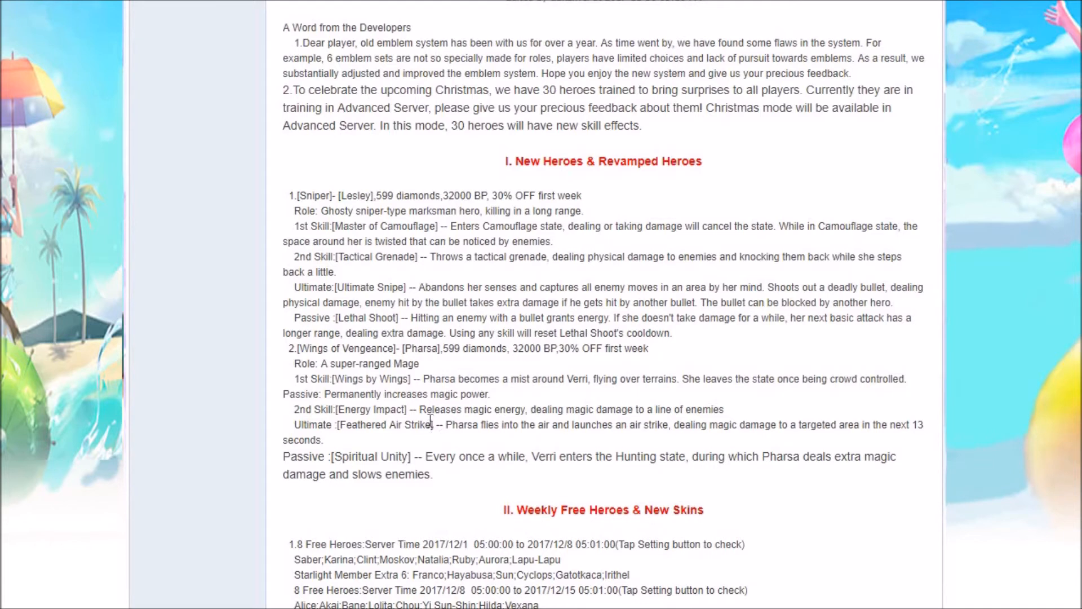
{"action": "mouse_move", "coordinate": [485, 424]}
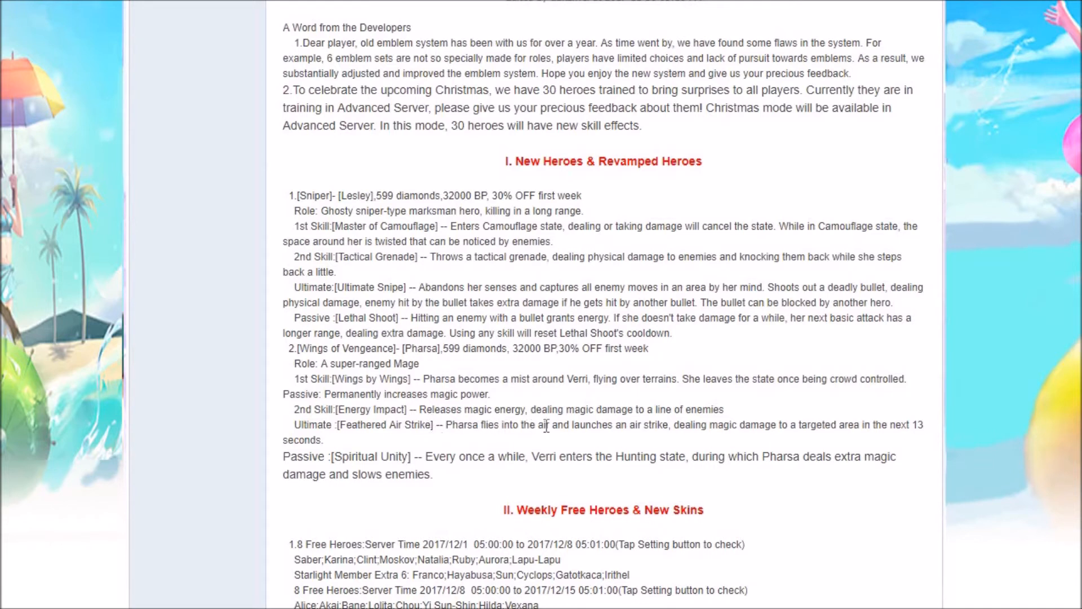
{"action": "mouse_move", "coordinate": [666, 427]}
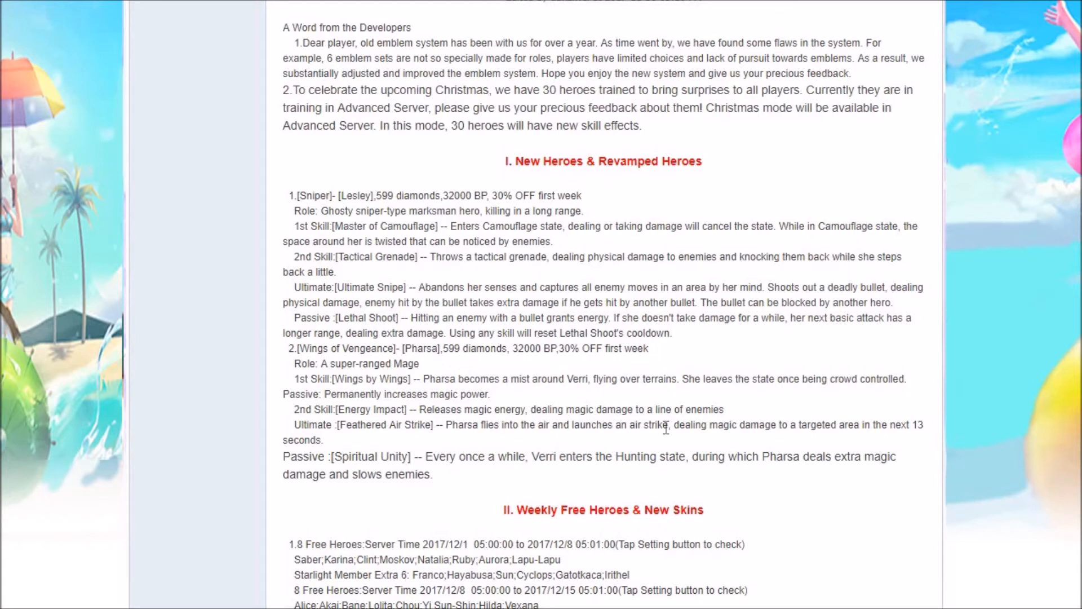
{"action": "mouse_move", "coordinate": [787, 423]}
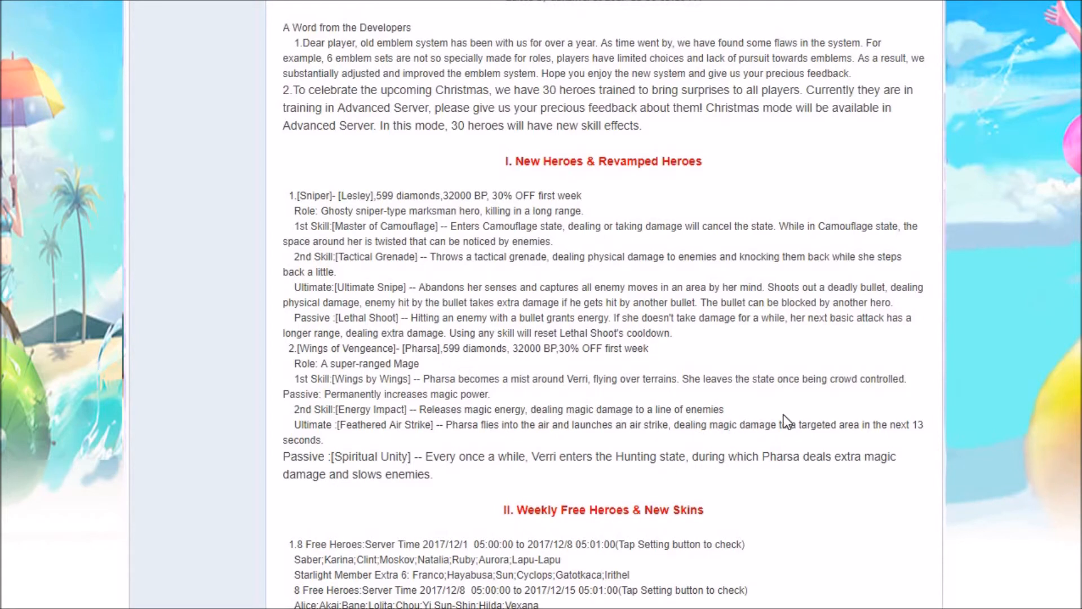
{"action": "mouse_move", "coordinate": [995, 427]}
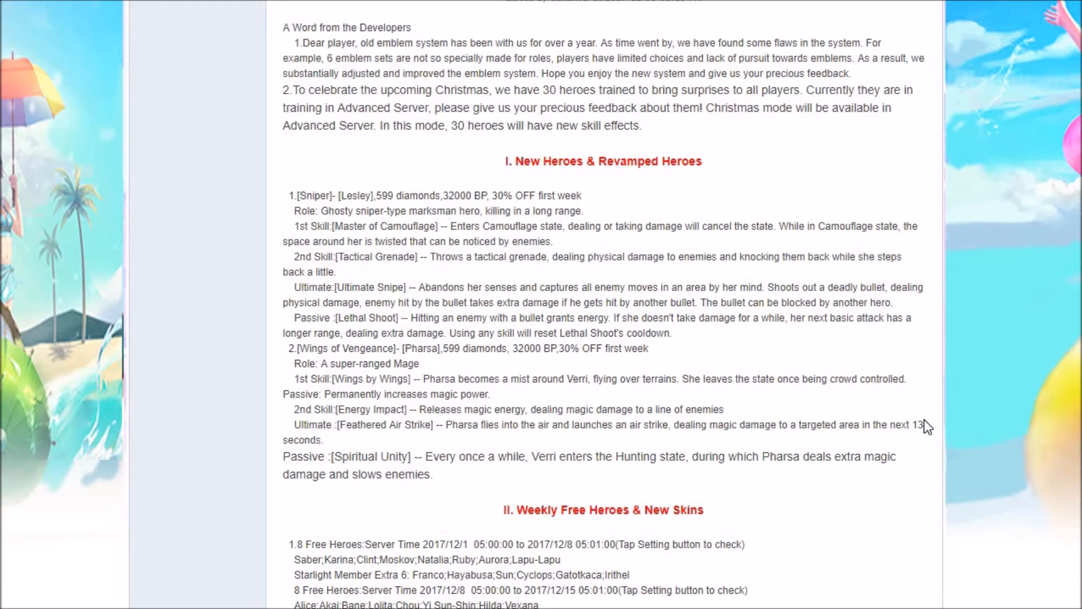
{"action": "mouse_move", "coordinate": [915, 427]}
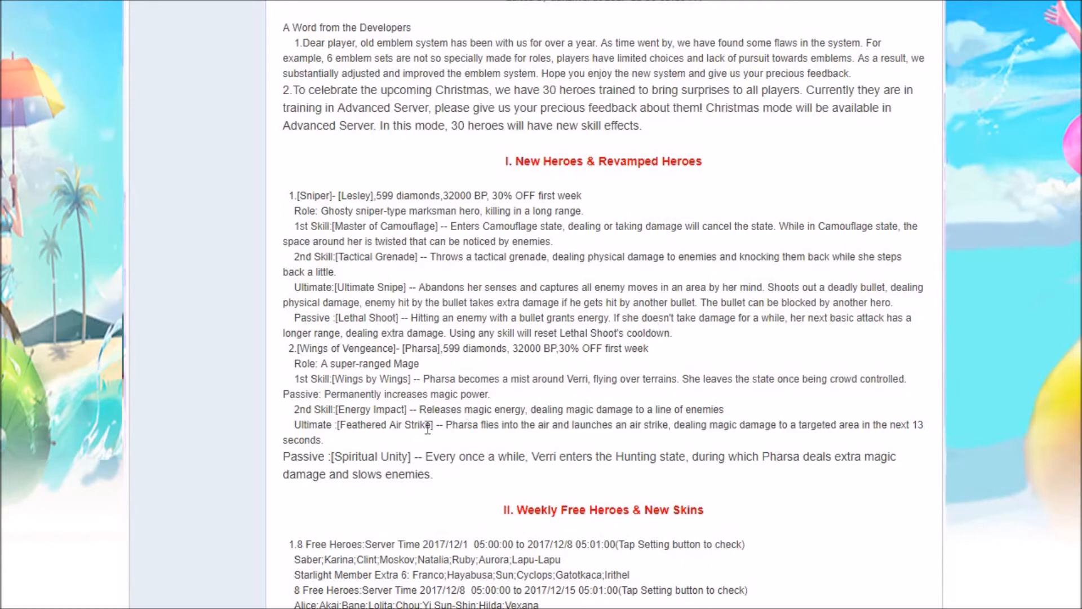
{"action": "double_click", "coordinate": [913, 424]}
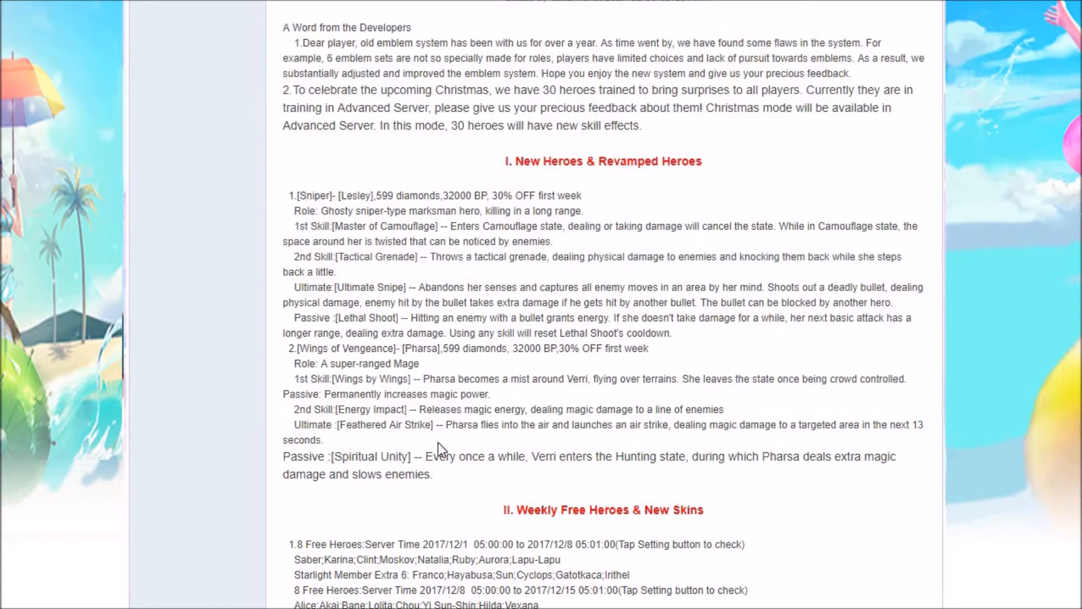
{"action": "left_click_drag", "start_coordinate": [283, 6], "coordinate": [342, 474]}
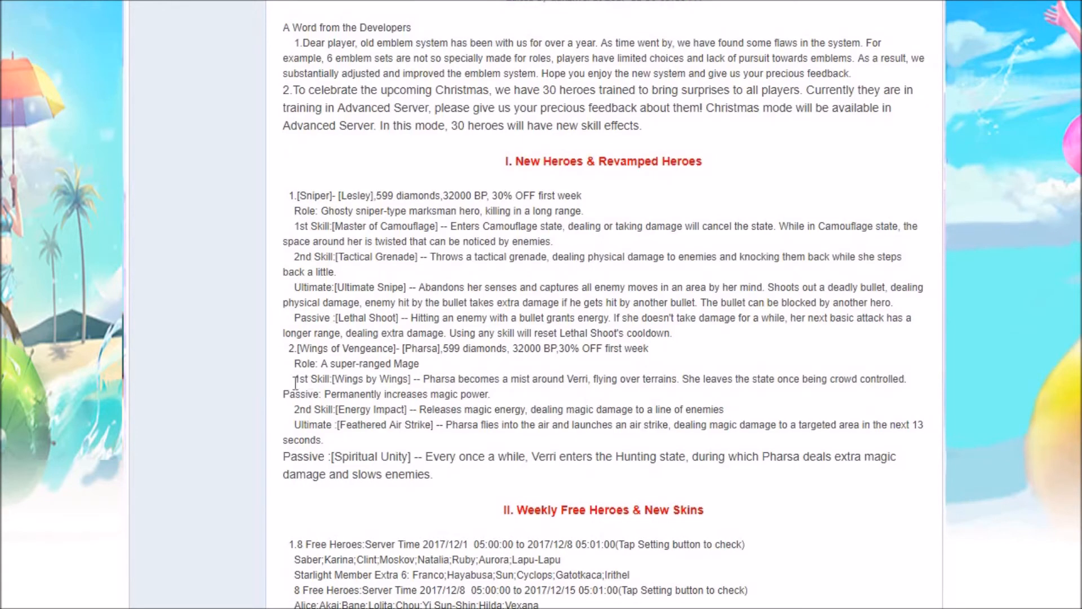
{"action": "mouse_move", "coordinate": [461, 379]}
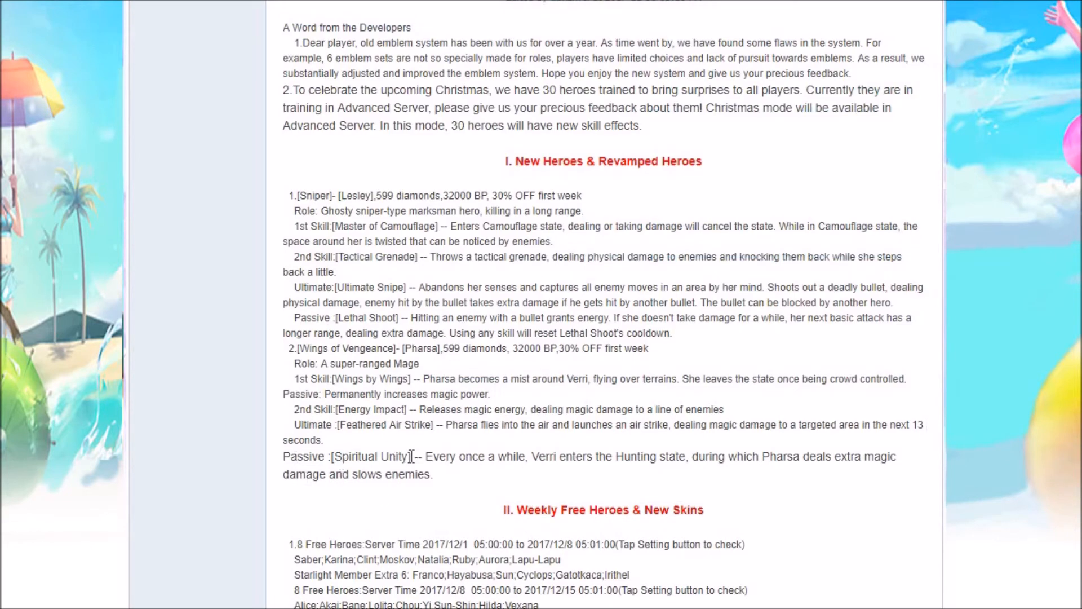
{"action": "mouse_move", "coordinate": [553, 453]}
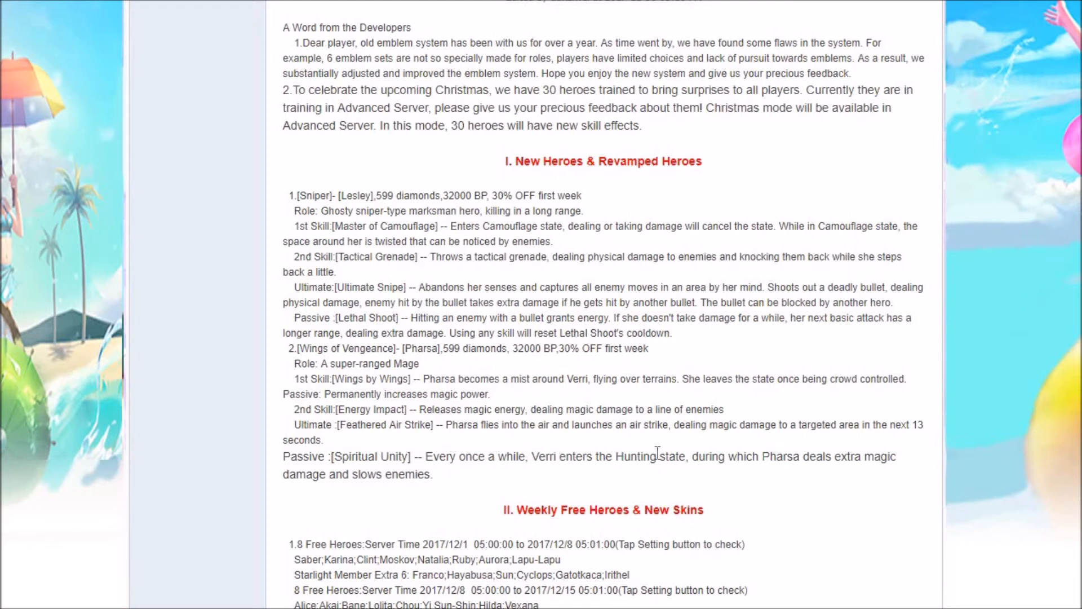
{"action": "mouse_move", "coordinate": [756, 454]}
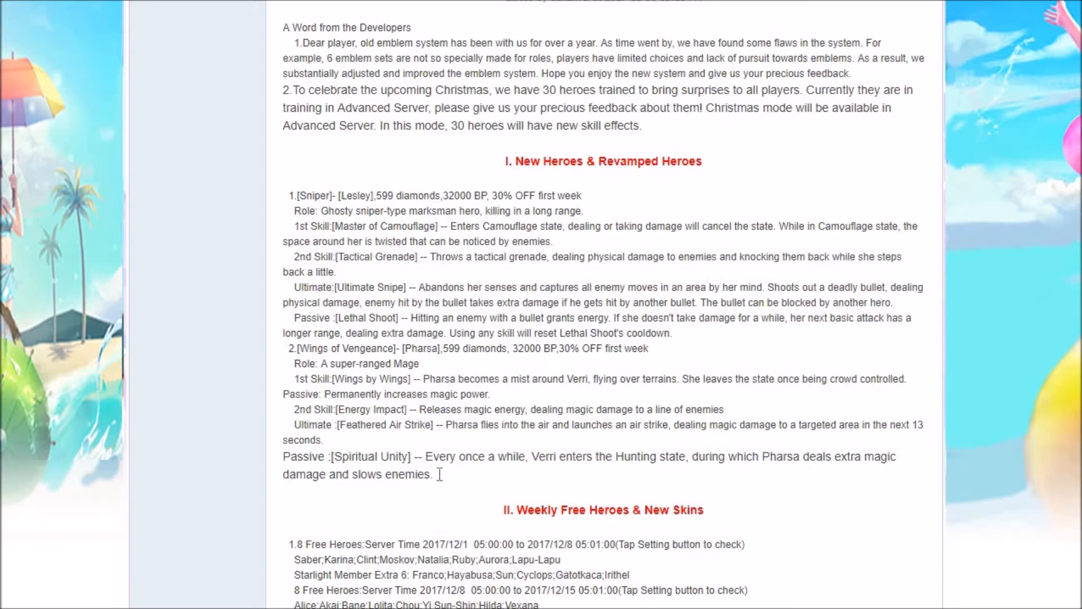
{"action": "mouse_move", "coordinate": [535, 456]}
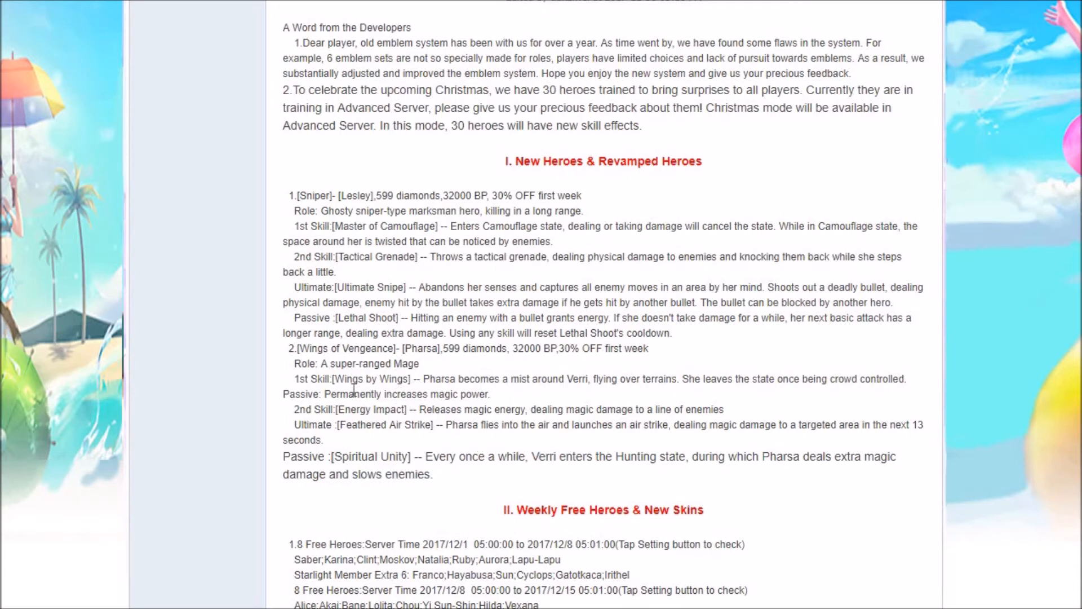
{"action": "mouse_move", "coordinate": [414, 349]}
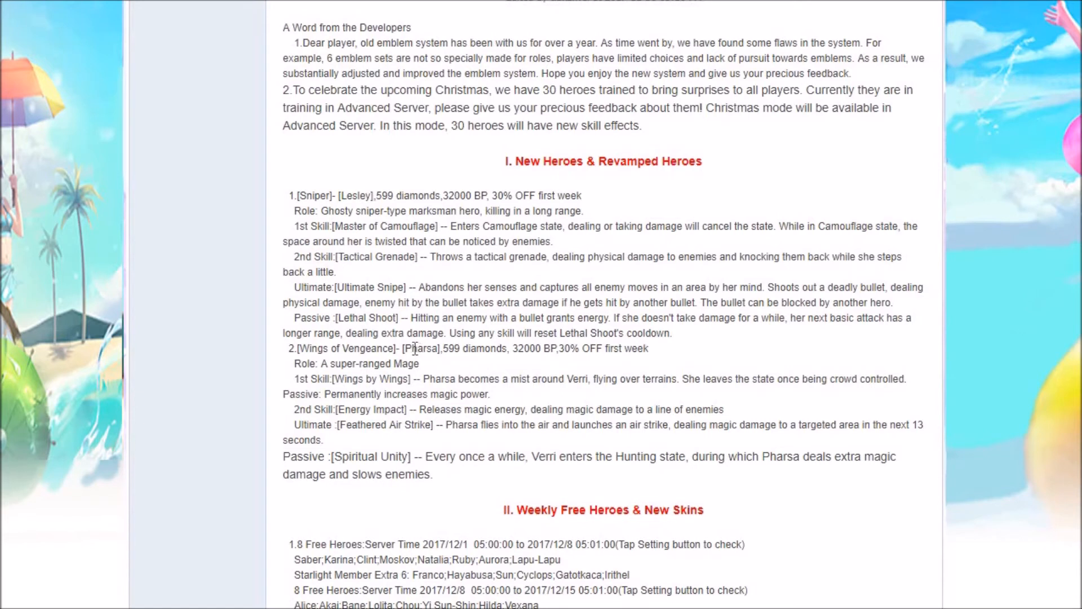
{"action": "mouse_move", "coordinate": [579, 456]}
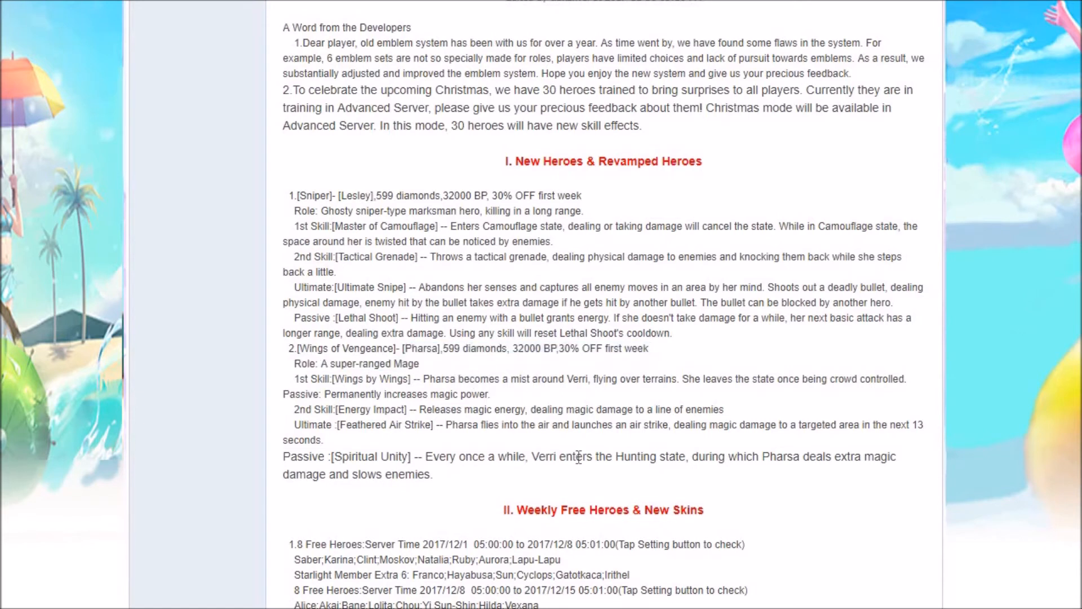
{"action": "left_click_drag", "start_coordinate": [526, 456], "coordinate": [566, 456]}
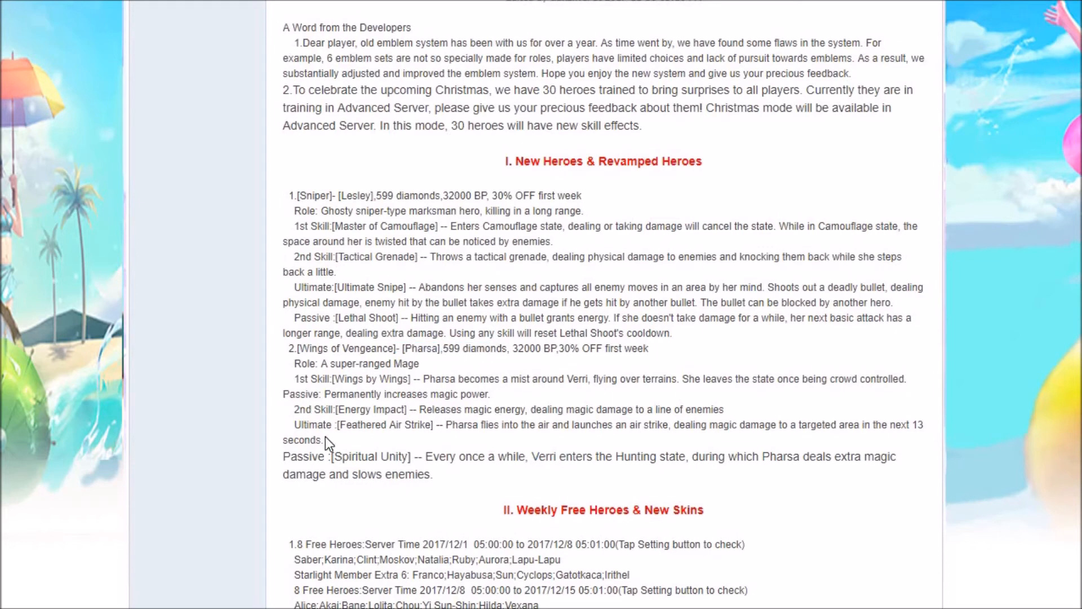
{"action": "left_click_drag", "start_coordinate": [302, 424], "coordinate": [426, 424]}
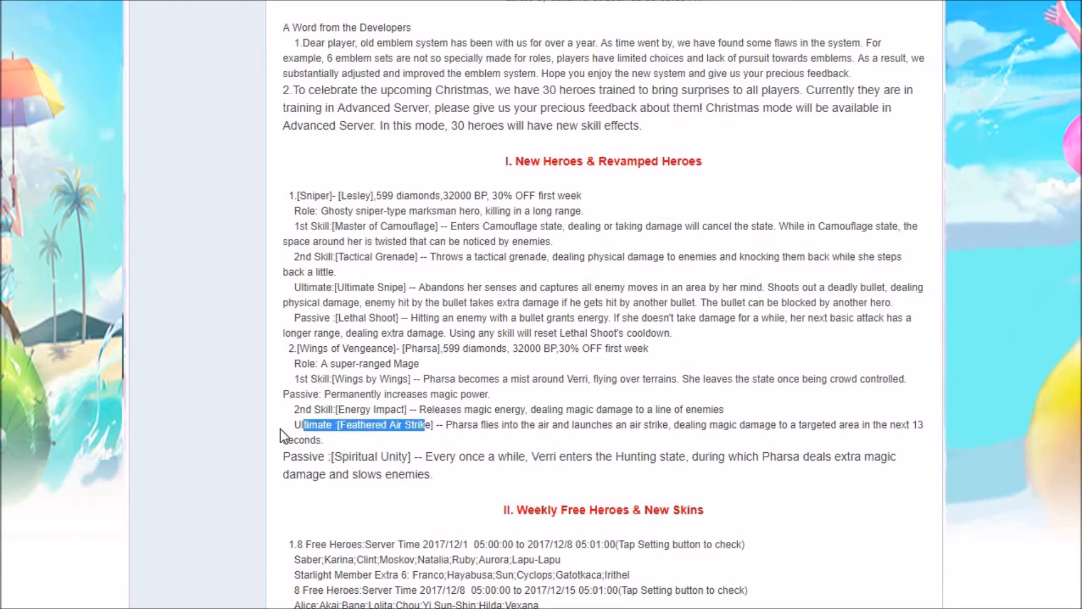
{"action": "left_click", "coordinate": [497, 424]}
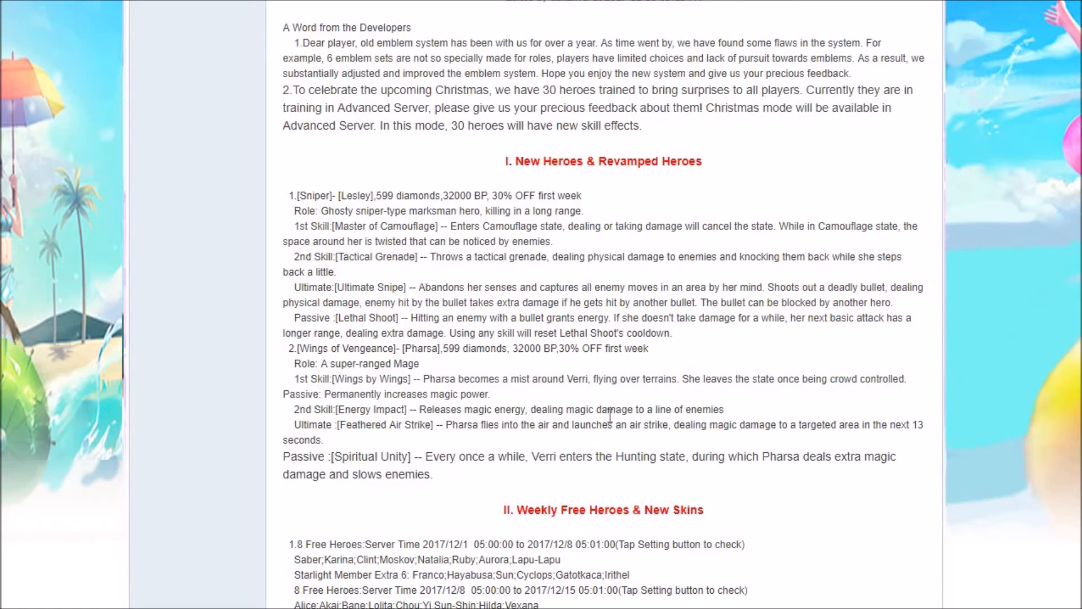
{"action": "mouse_move", "coordinate": [642, 431]}
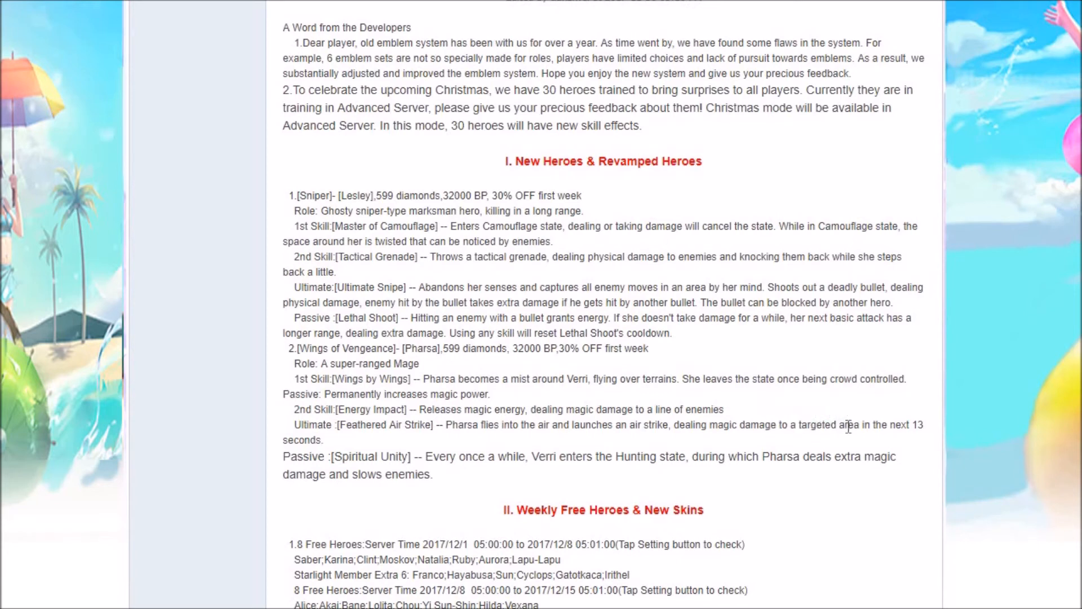
{"action": "mouse_move", "coordinate": [849, 416]}
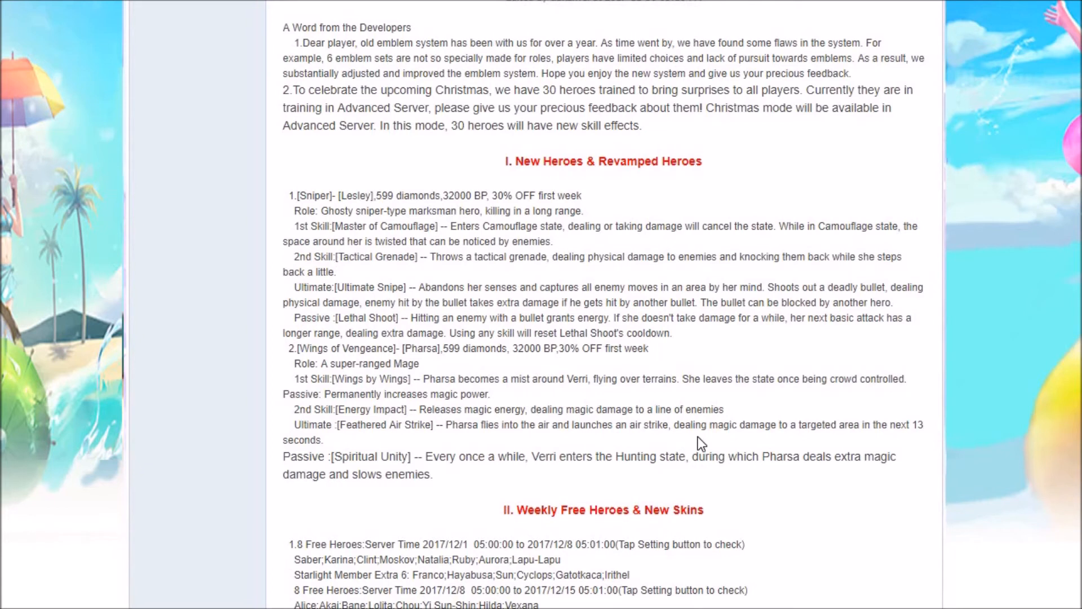
{"action": "mouse_move", "coordinate": [861, 439]}
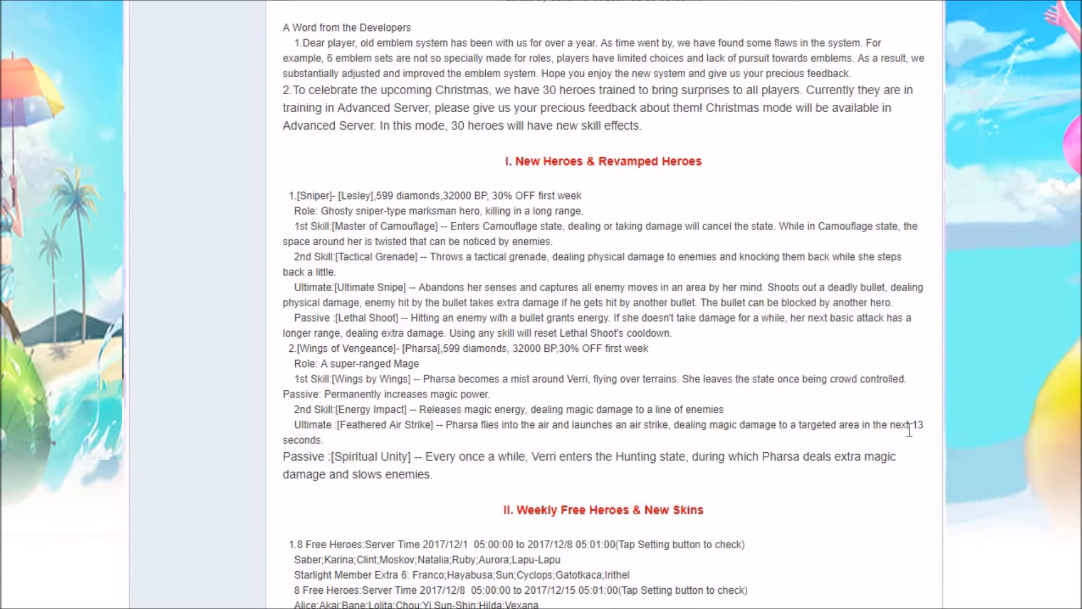
{"action": "mouse_move", "coordinate": [494, 442]}
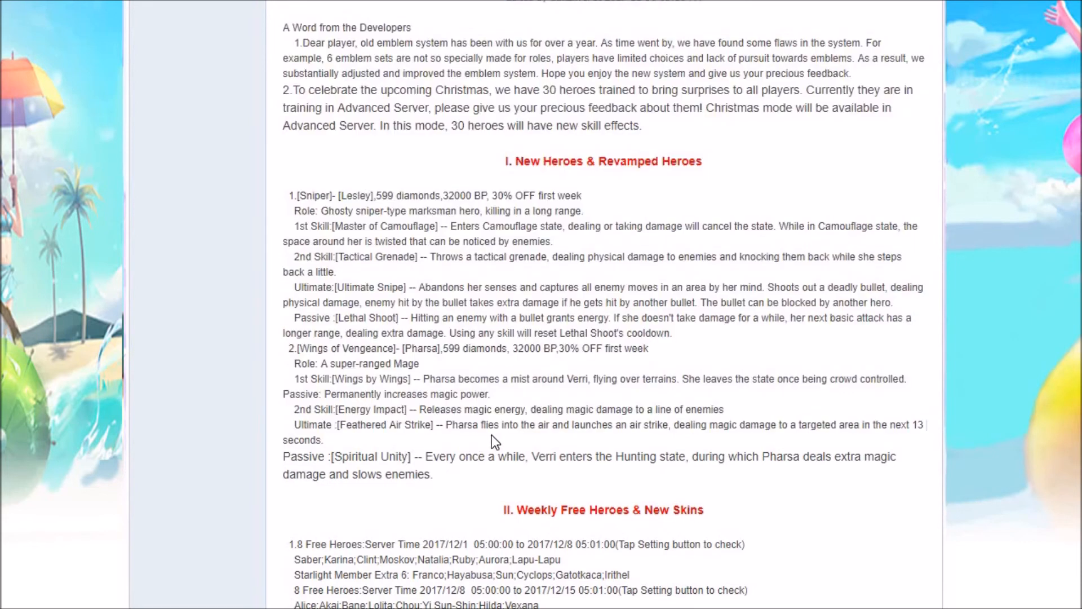
{"action": "mouse_move", "coordinate": [575, 449]}
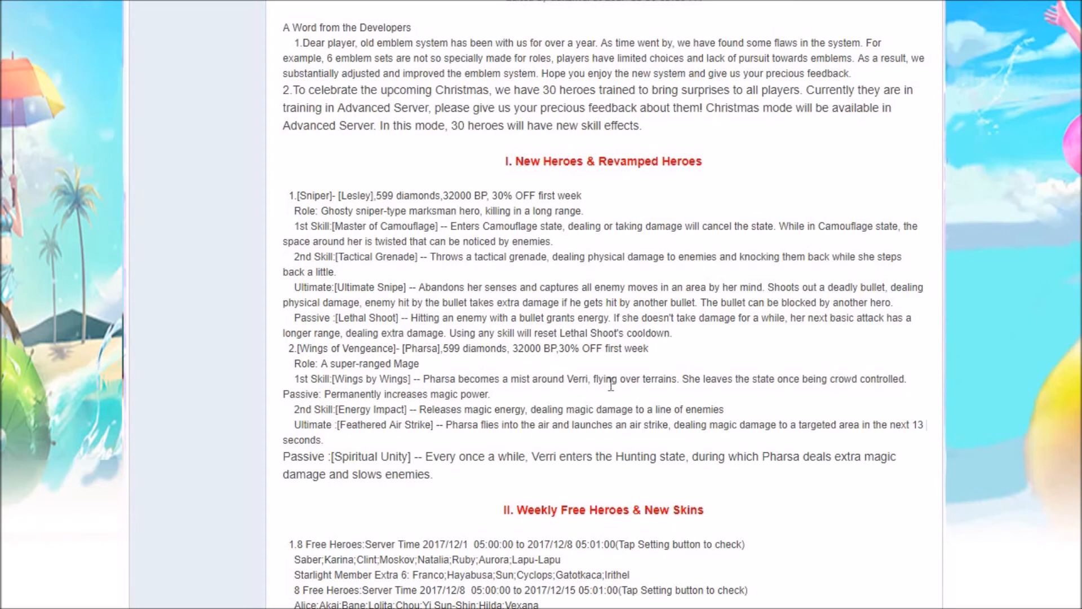
{"action": "mouse_move", "coordinate": [622, 384]}
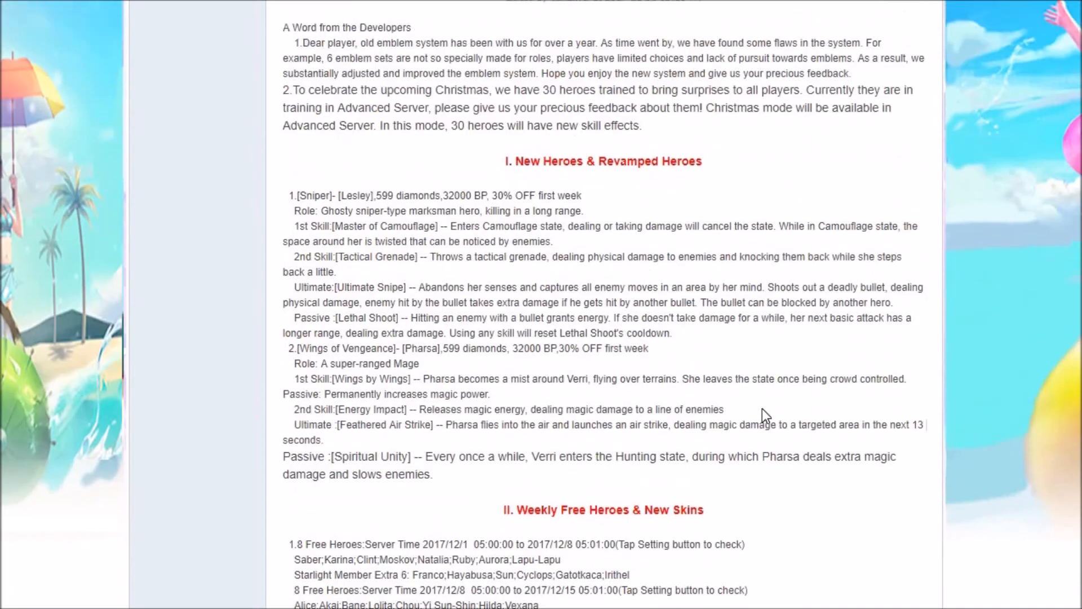
{"action": "scroll", "scroll_direction": "down", "scroll_amount": 3}
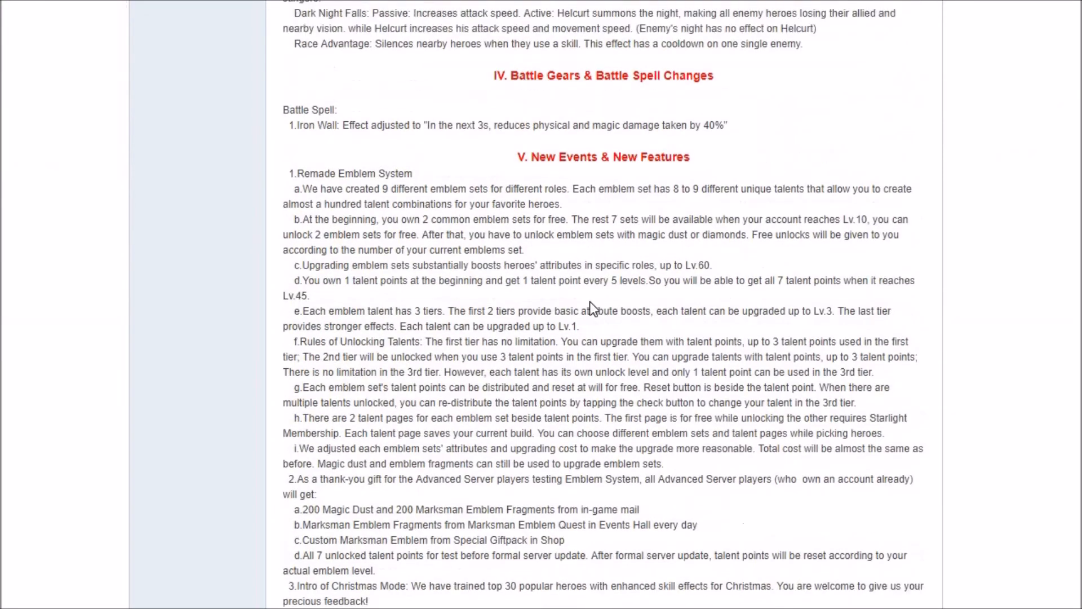
{"action": "scroll", "scroll_direction": "down", "scroll_amount": 3}
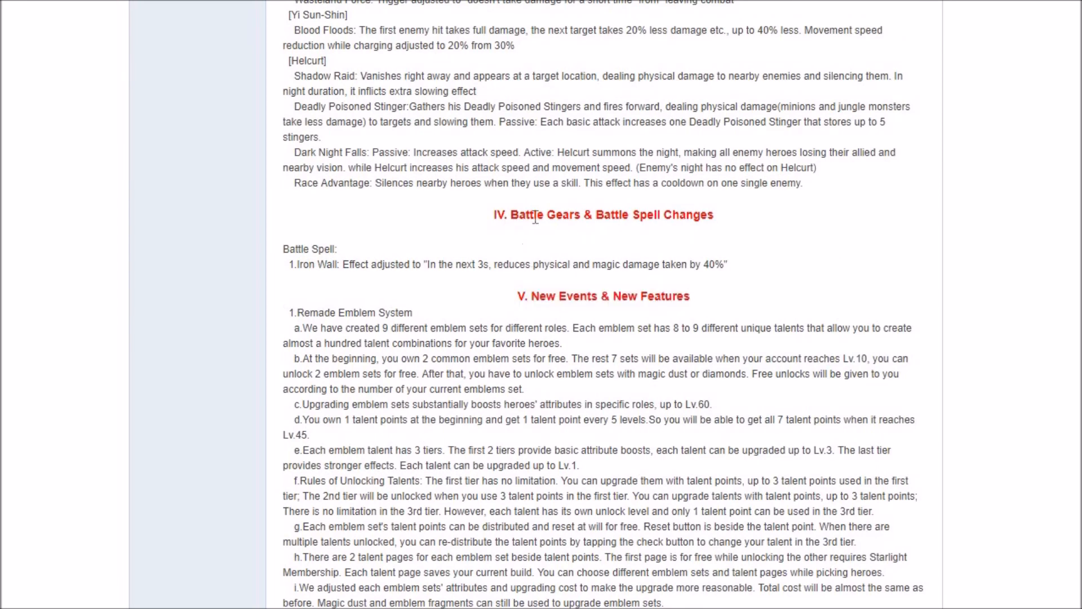
{"action": "left_click_drag", "start_coordinate": [288, 264], "coordinate": [488, 265]}
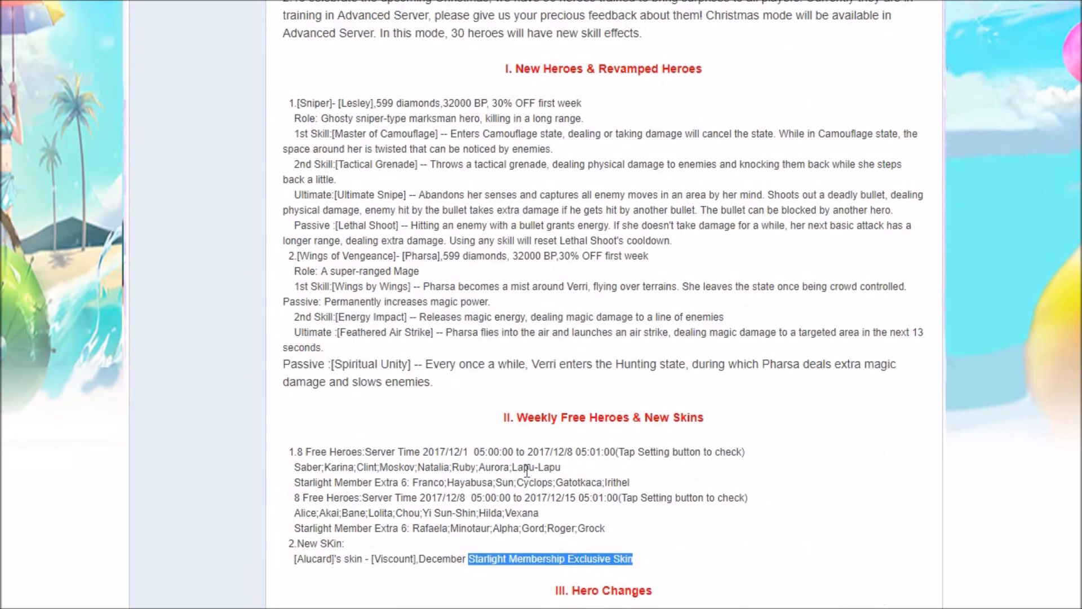
{"action": "scroll", "scroll_direction": "down", "scroll_amount": 3}
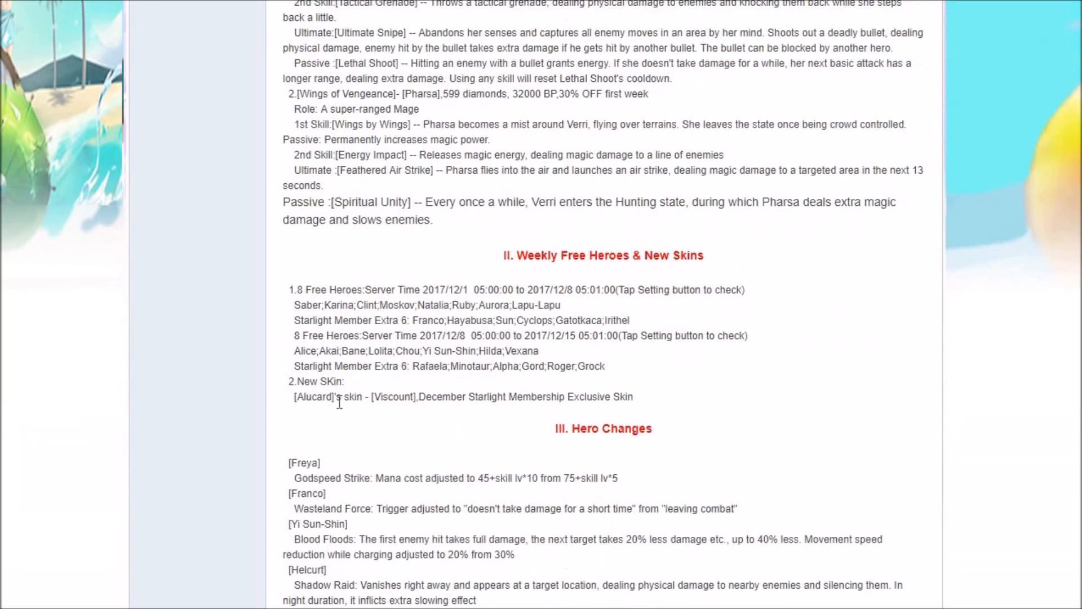
{"action": "mouse_move", "coordinate": [532, 455]}
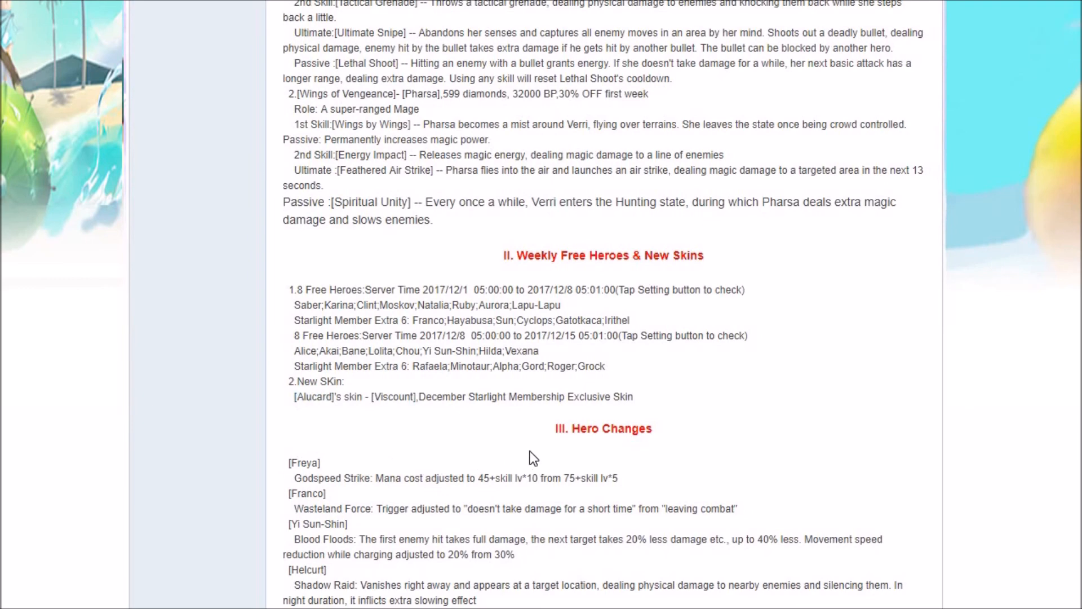
{"action": "scroll", "scroll_direction": "down", "scroll_amount": 3}
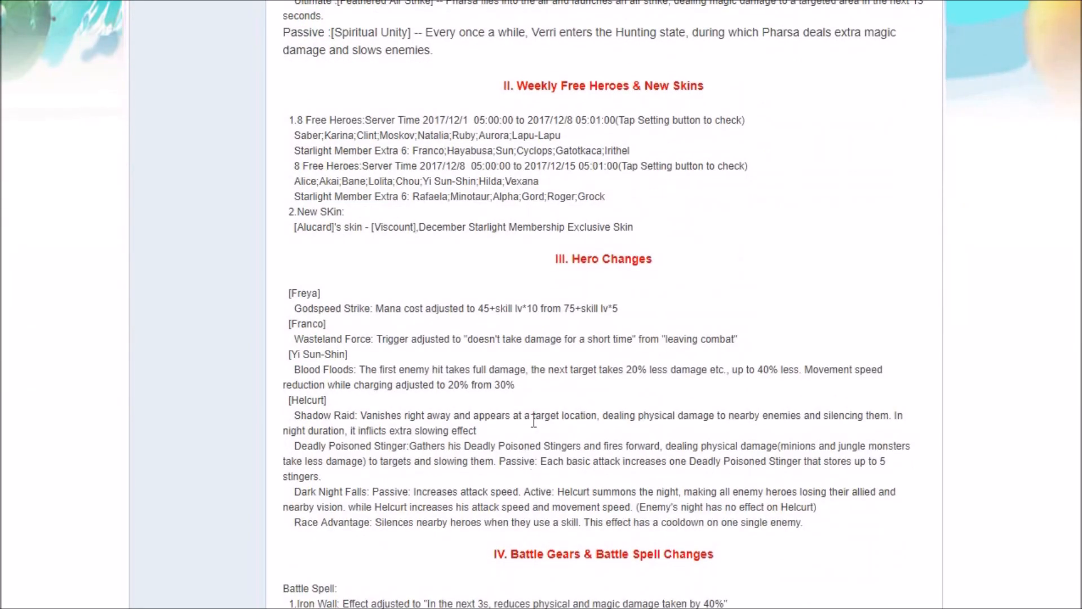
{"action": "mouse_move", "coordinate": [584, 285]}
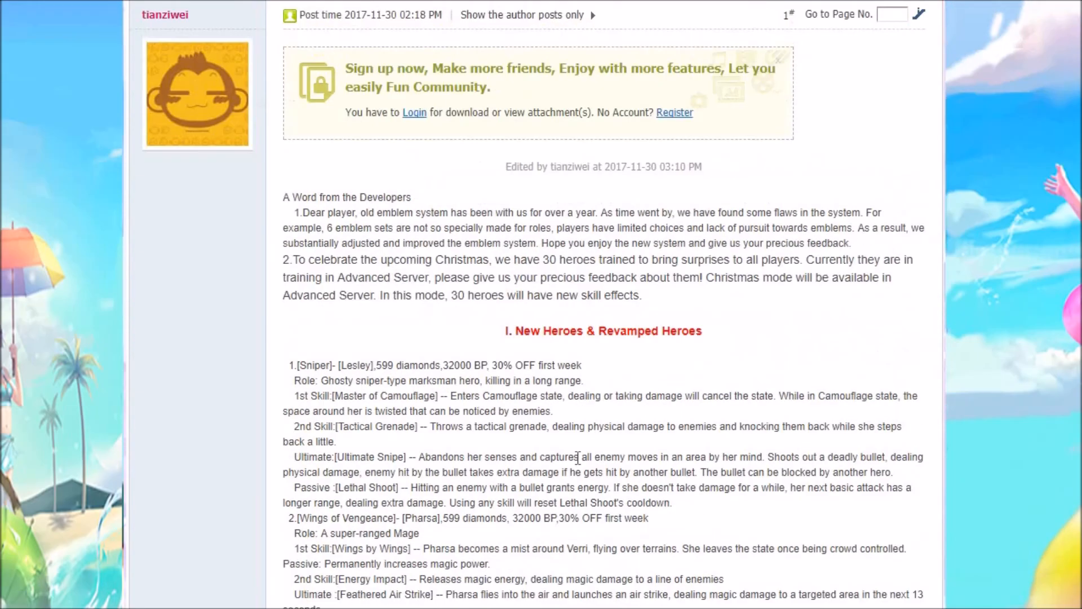
{"action": "scroll", "scroll_direction": "down", "scroll_amount": 3}
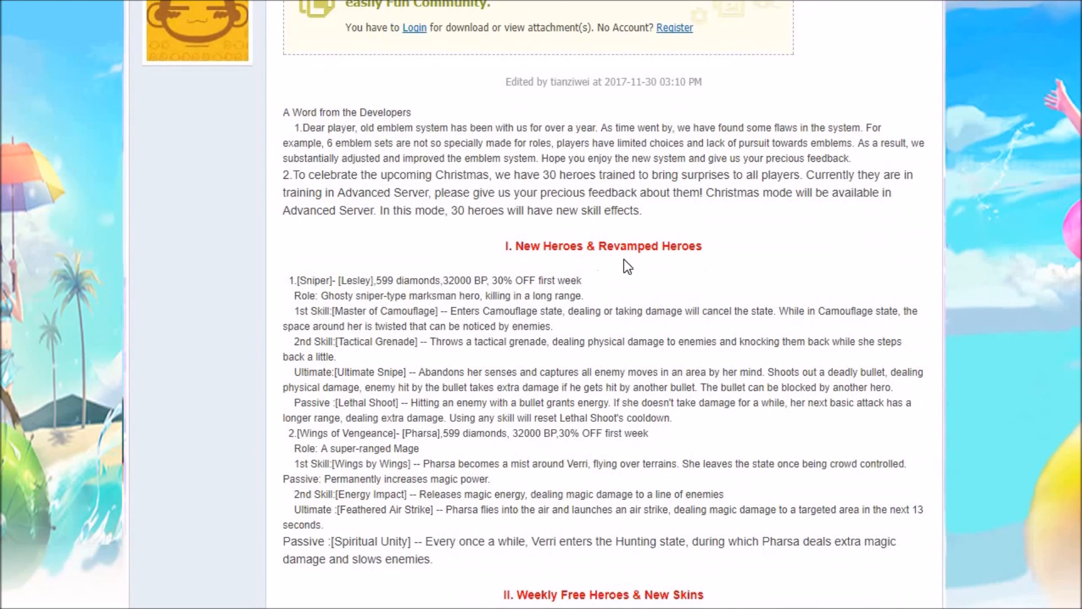
{"action": "scroll", "scroll_direction": "down", "scroll_amount": 3}
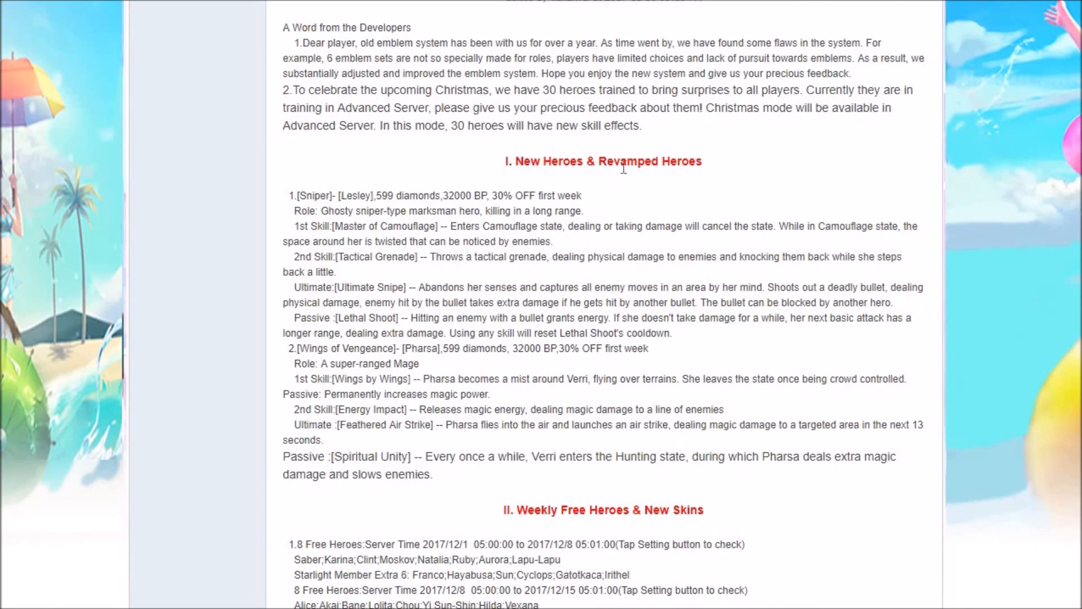
{"action": "mouse_move", "coordinate": [410, 151]}
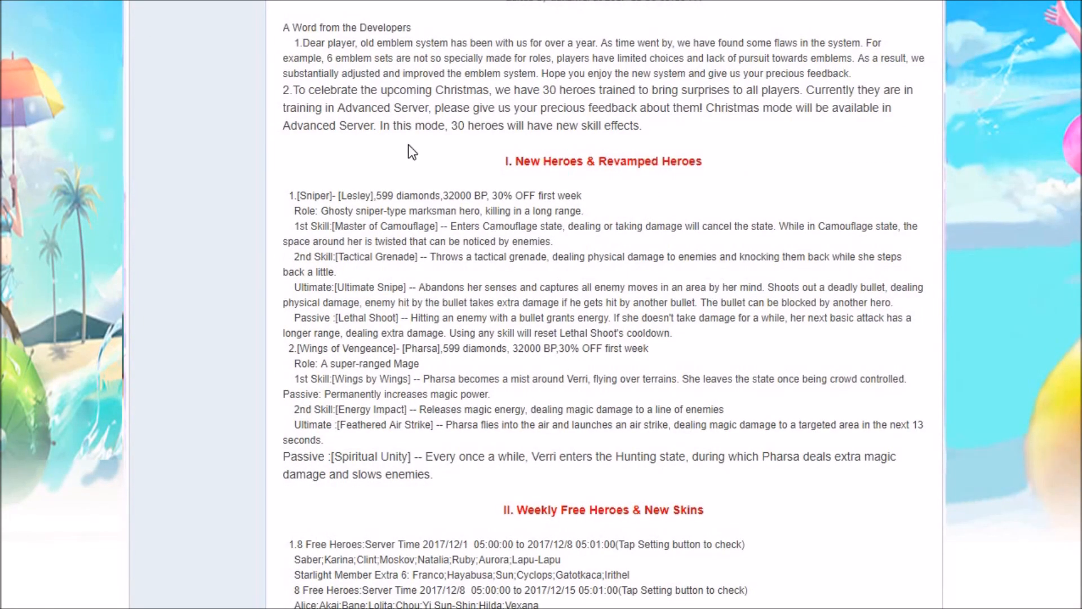
{"action": "double_click", "coordinate": [355, 196]}
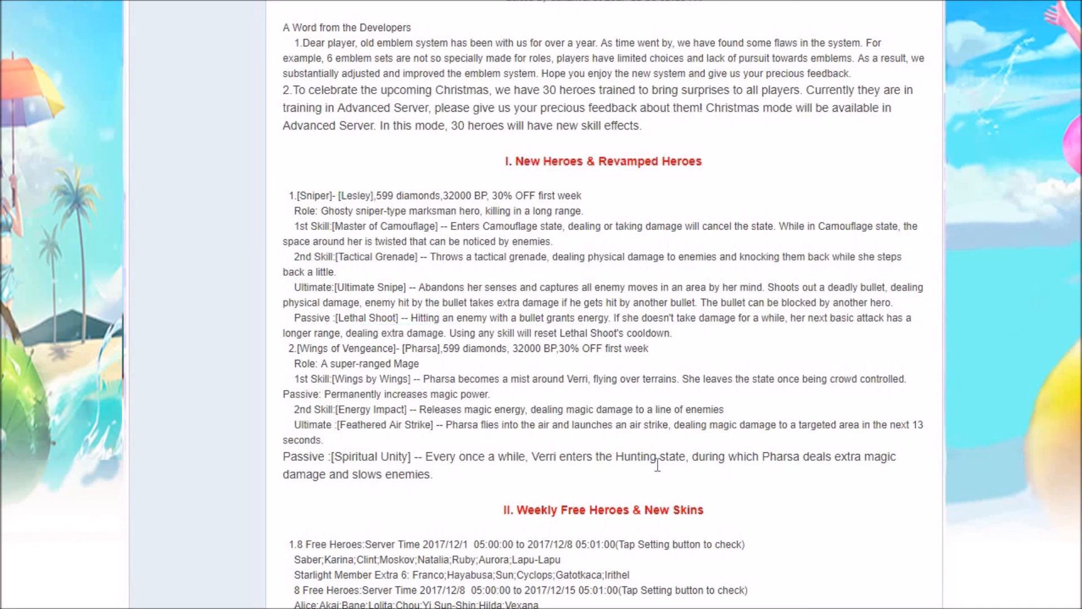
{"action": "left_click_drag", "start_coordinate": [530, 456], "coordinate": [582, 457]}
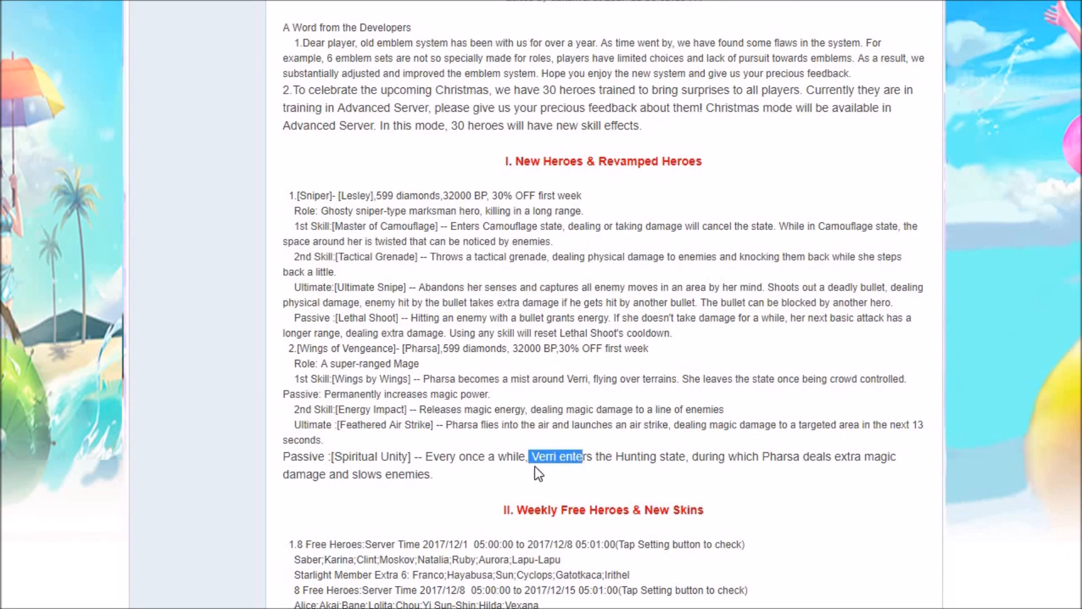
{"action": "left_click_drag", "start_coordinate": [539, 456], "coordinate": [923, 461]}
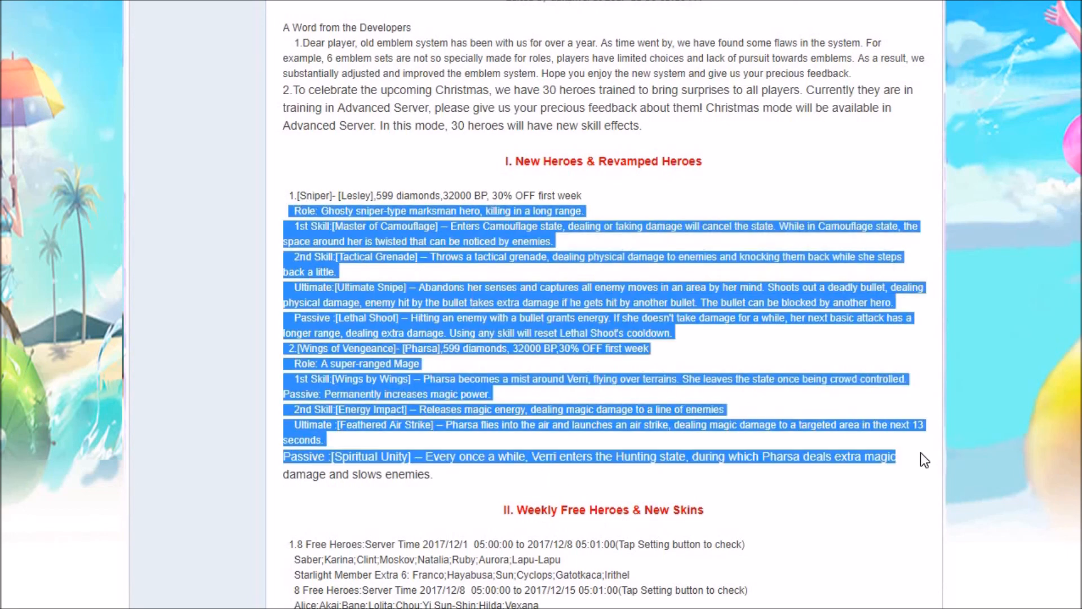